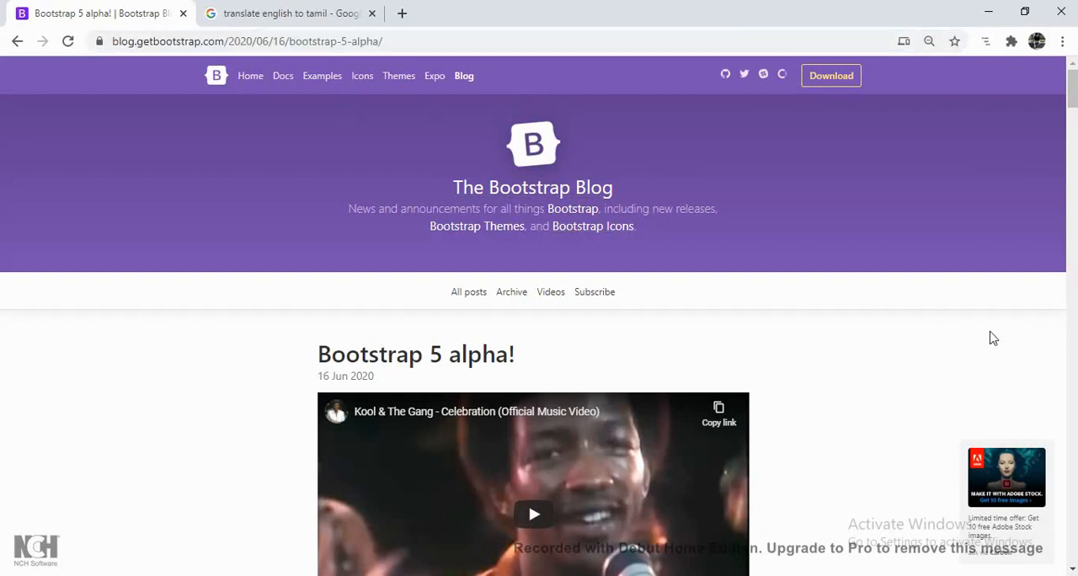
mouse_move(980, 339)
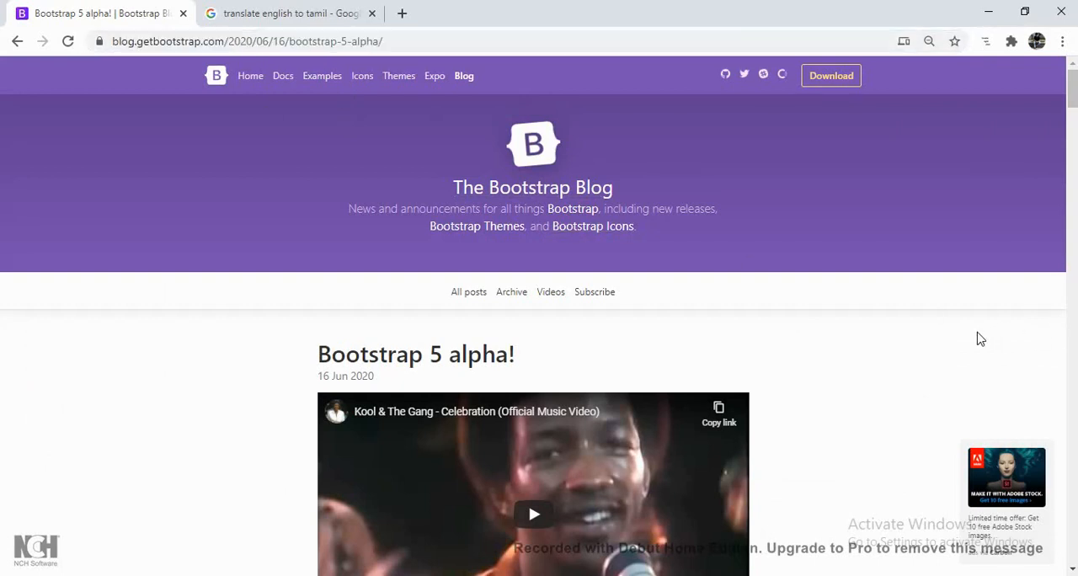
Scroll from the post title past the New look and feel section to the jQuery and JavaScript heading.
scroll("down", 3)
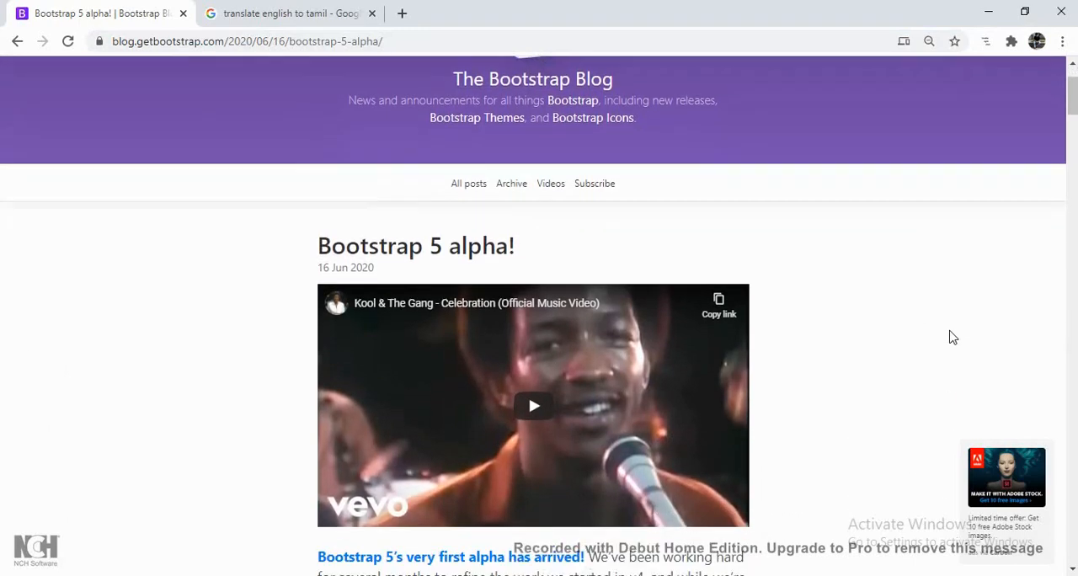
scroll("down", 3)
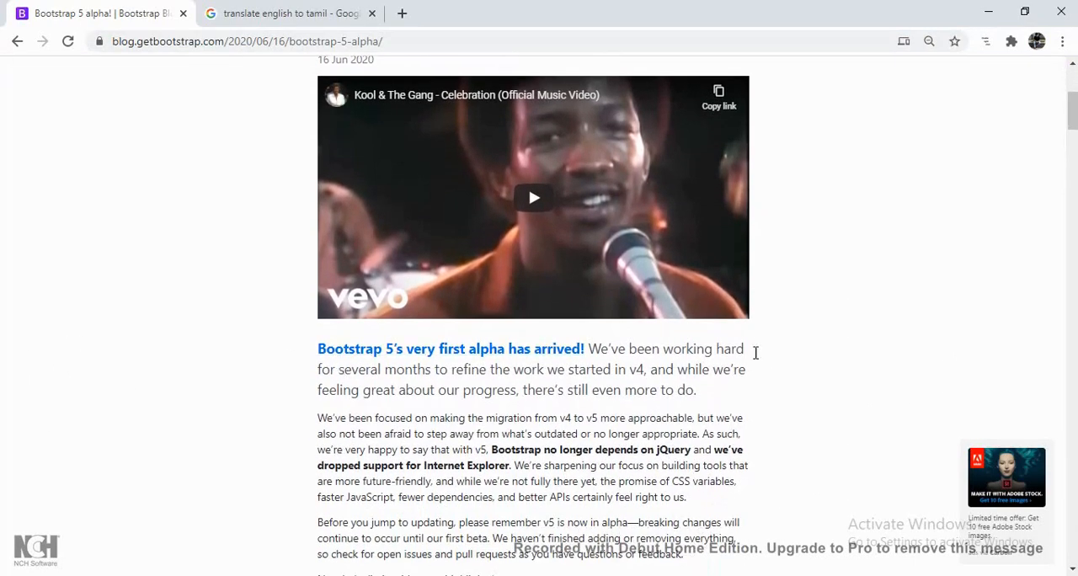
scroll("down", 3)
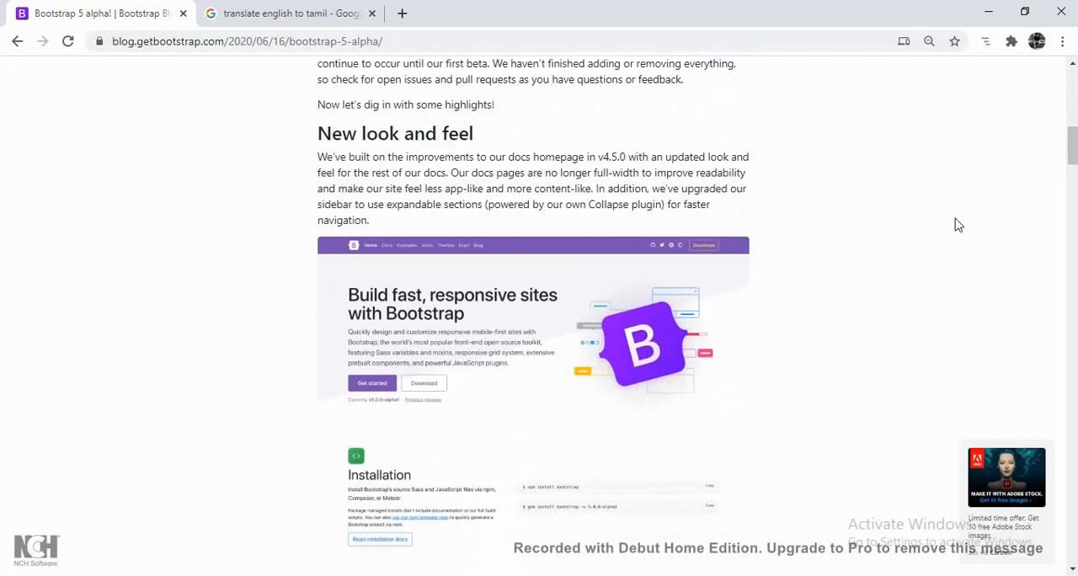
scroll("down", 3)
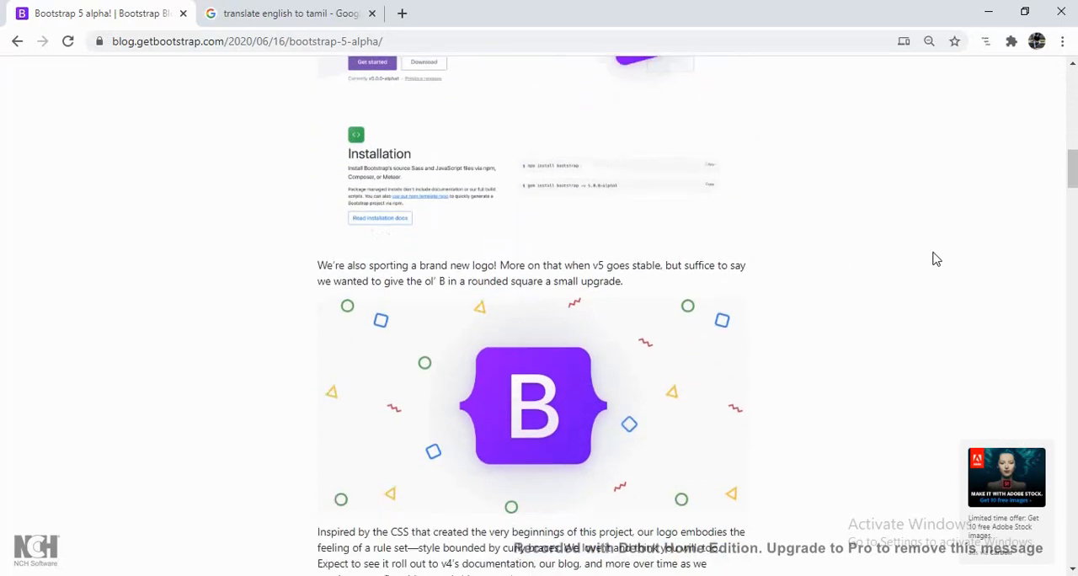
scroll("down", 3)
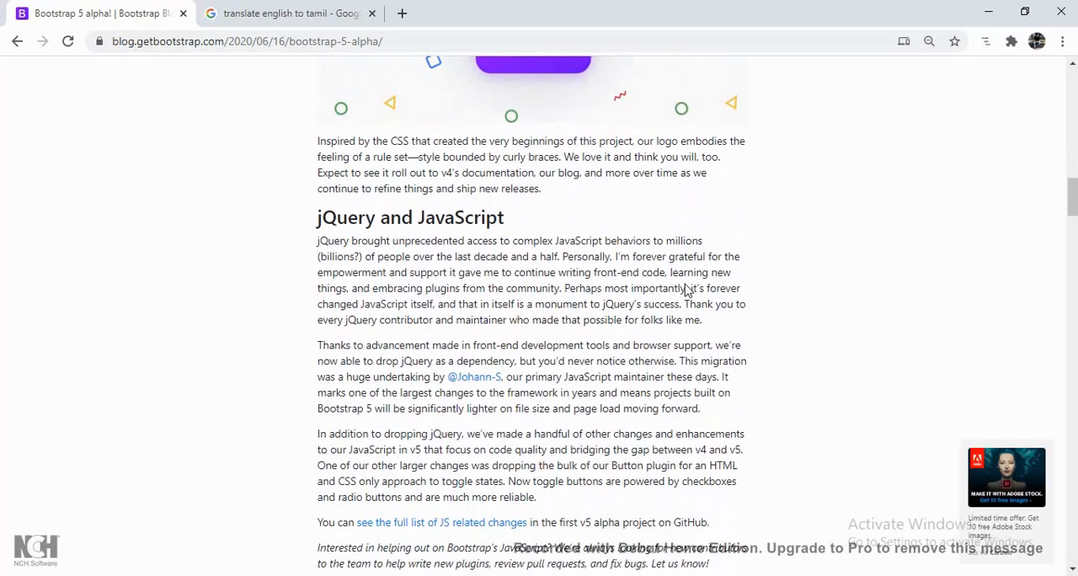
Select the 'jQuery and JavaScript' heading text.
double_click(396, 217)
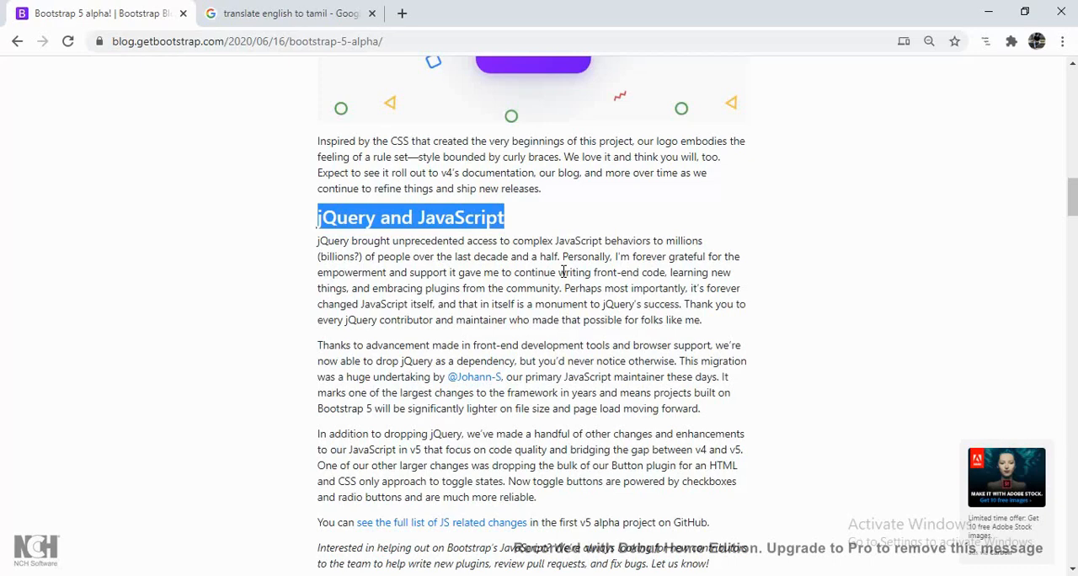
Scroll to CSS custom properties, select the .table CSS variables code block, then continue to Improved customizing docs.
scroll("down", 3)
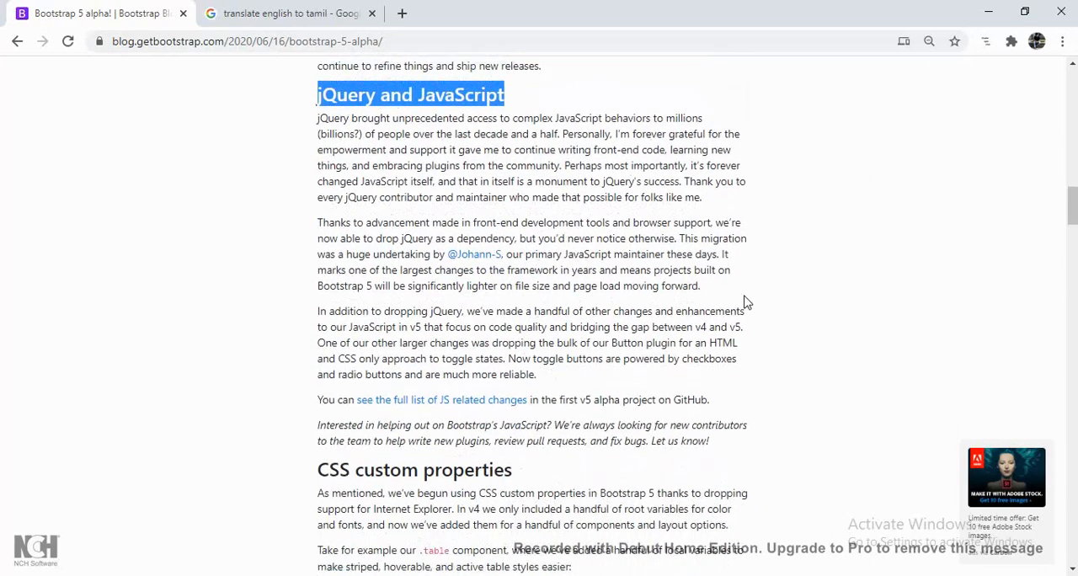
scroll("down", 3)
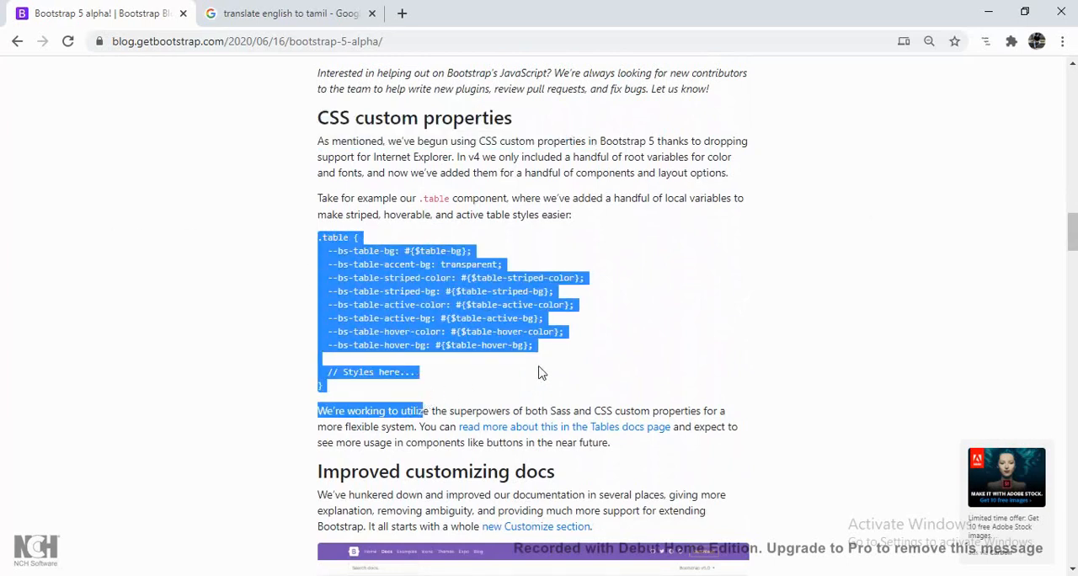
left_click(559, 368)
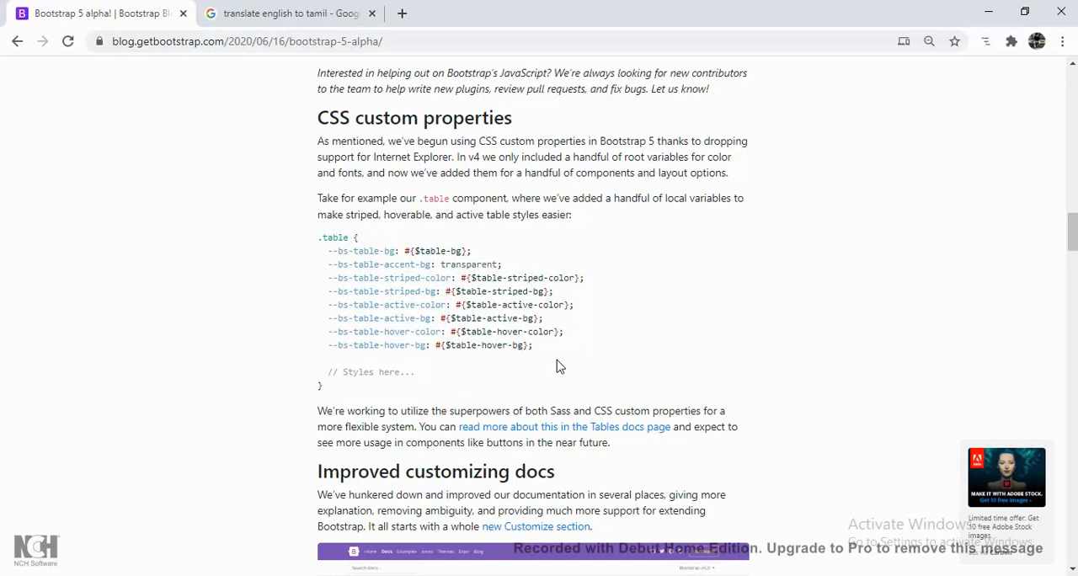
mouse_move(310, 250)
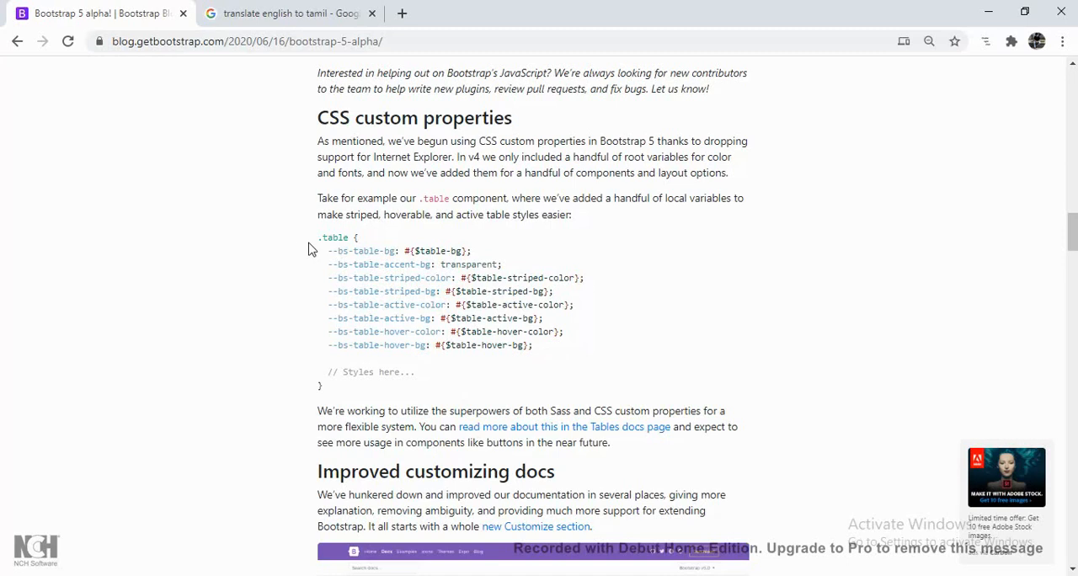
mouse_move(615, 352)
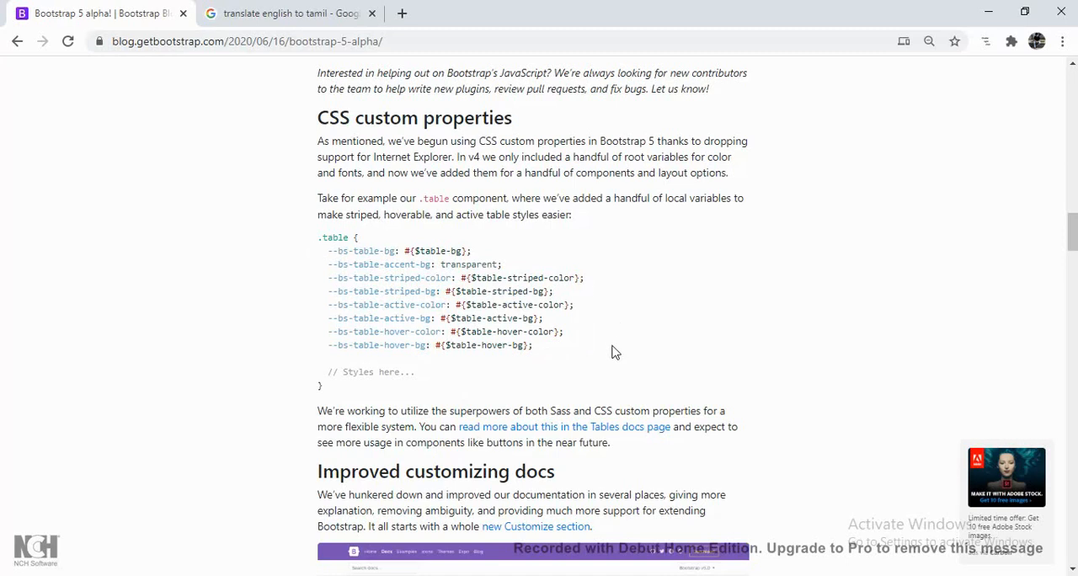
left_click_drag(320, 237, 532, 345)
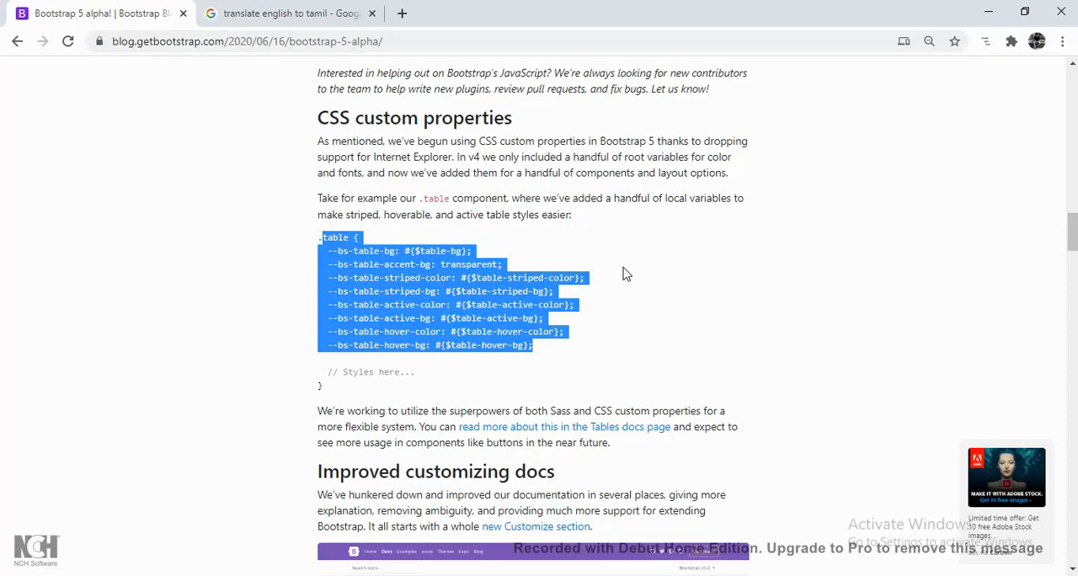
scroll("down", 3)
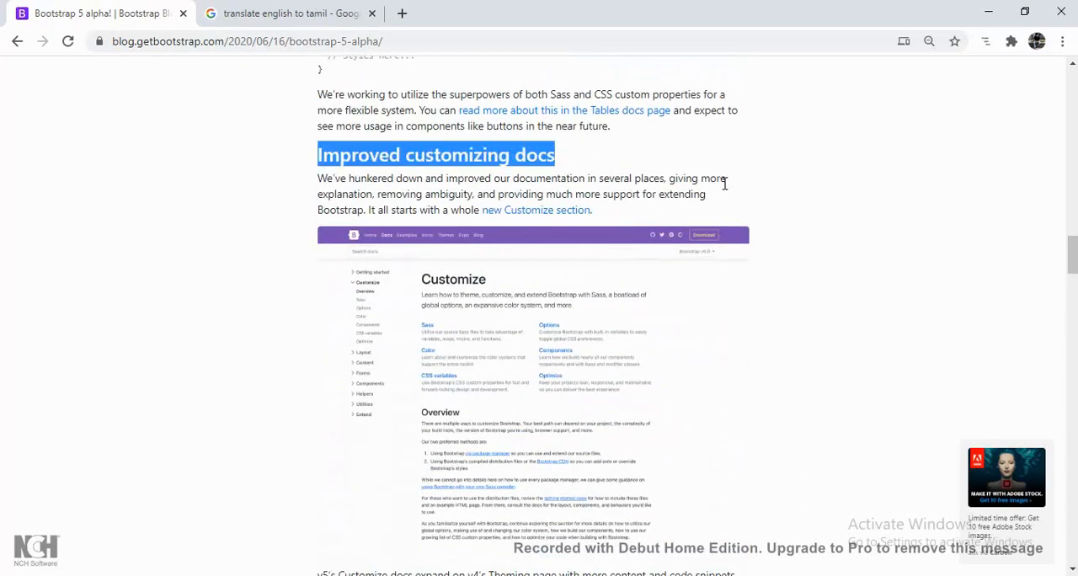
Scroll past the Customize docs screenshot to the expanded colour palette image.
scroll("down", 3)
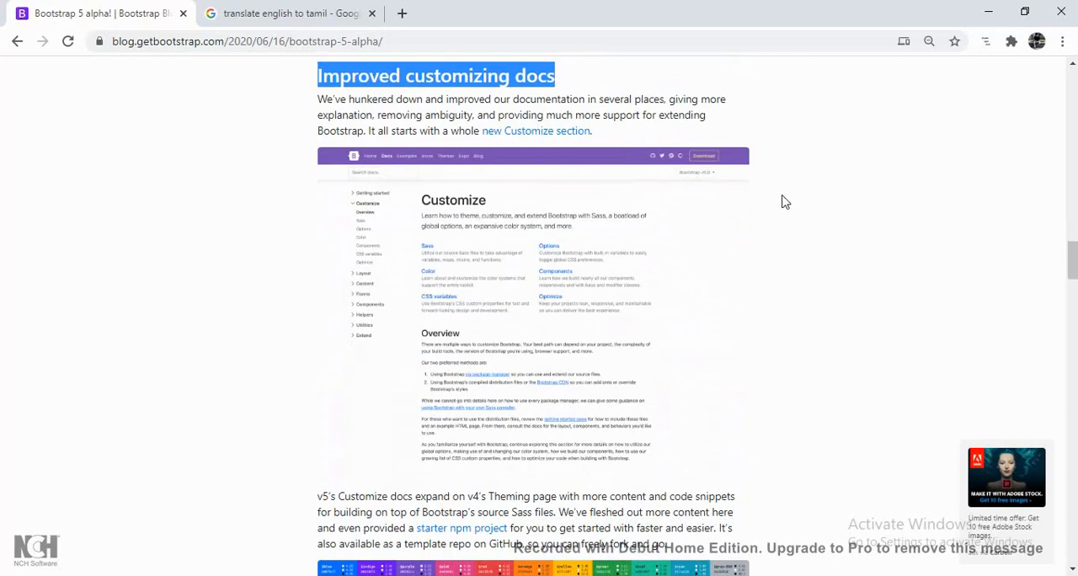
mouse_move(782, 219)
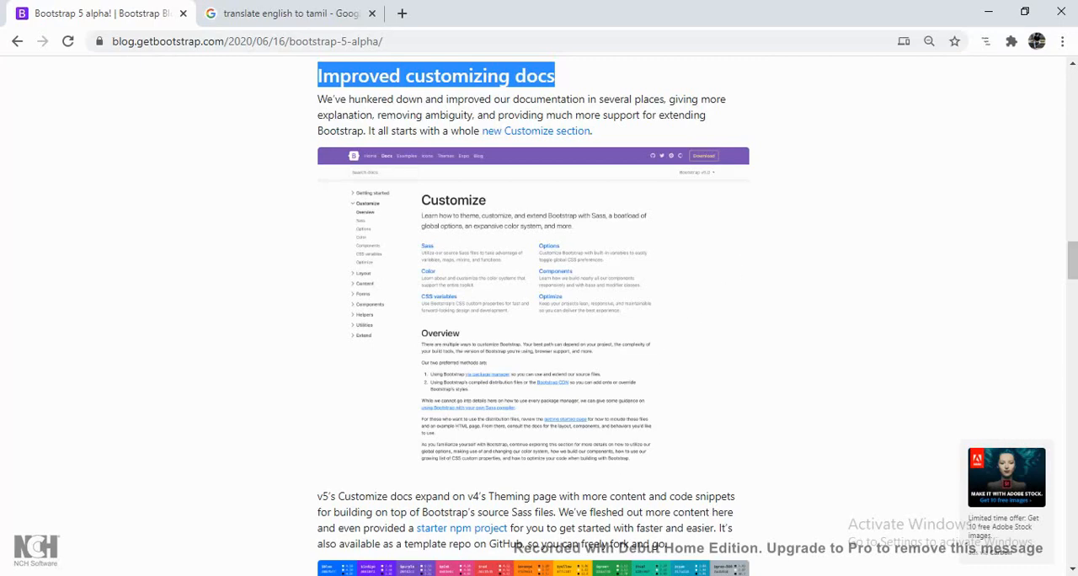
mouse_move(815, 468)
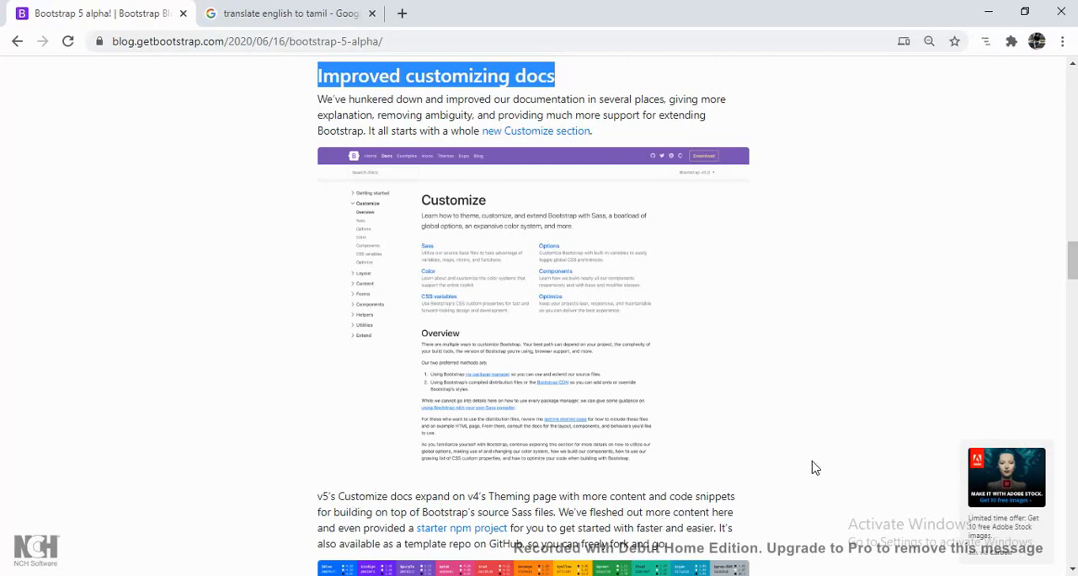
scroll("down", 3)
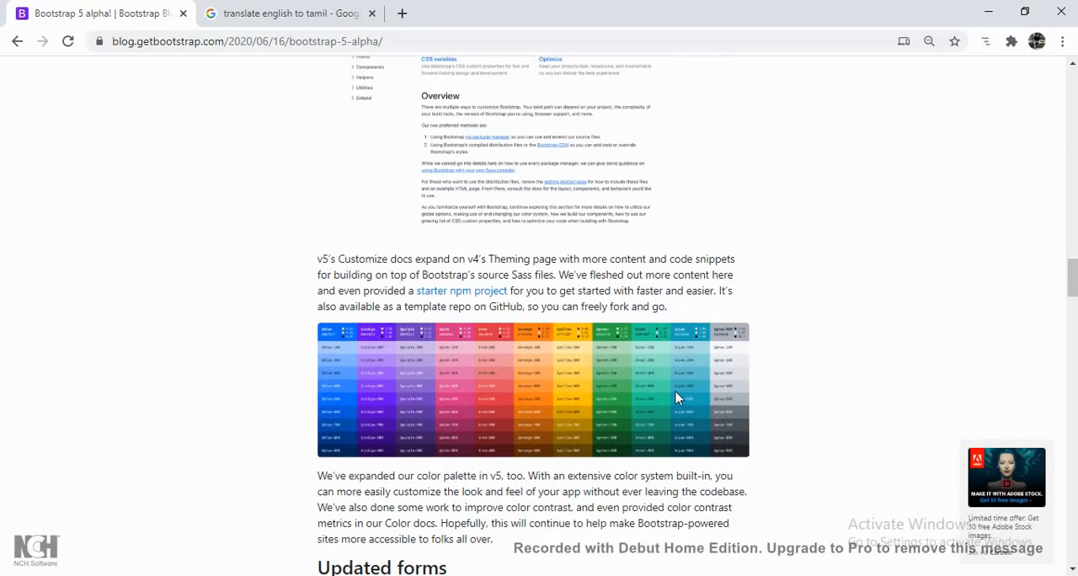
mouse_move(242, 327)
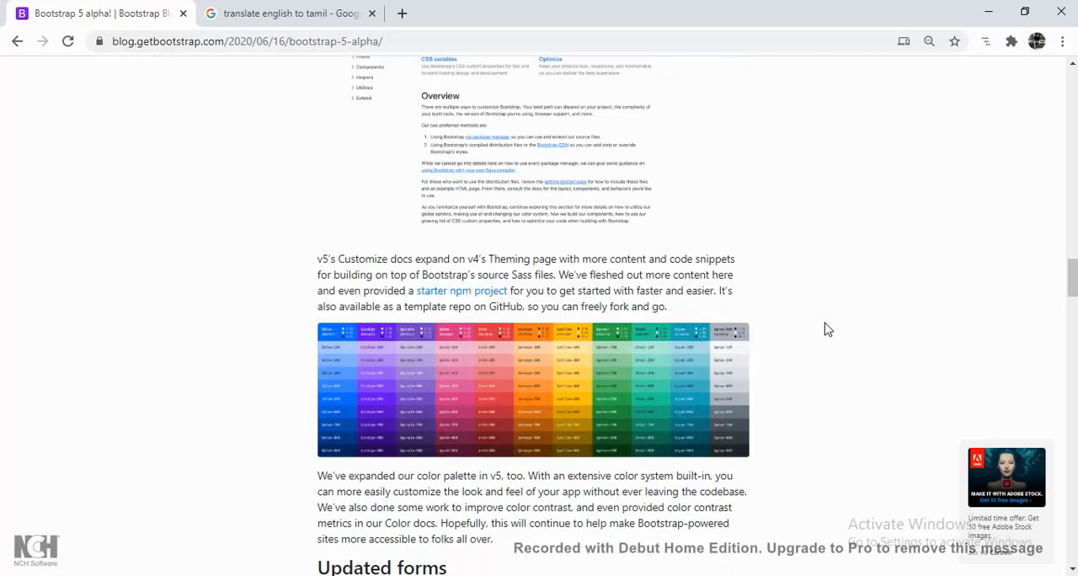
mouse_move(855, 327)
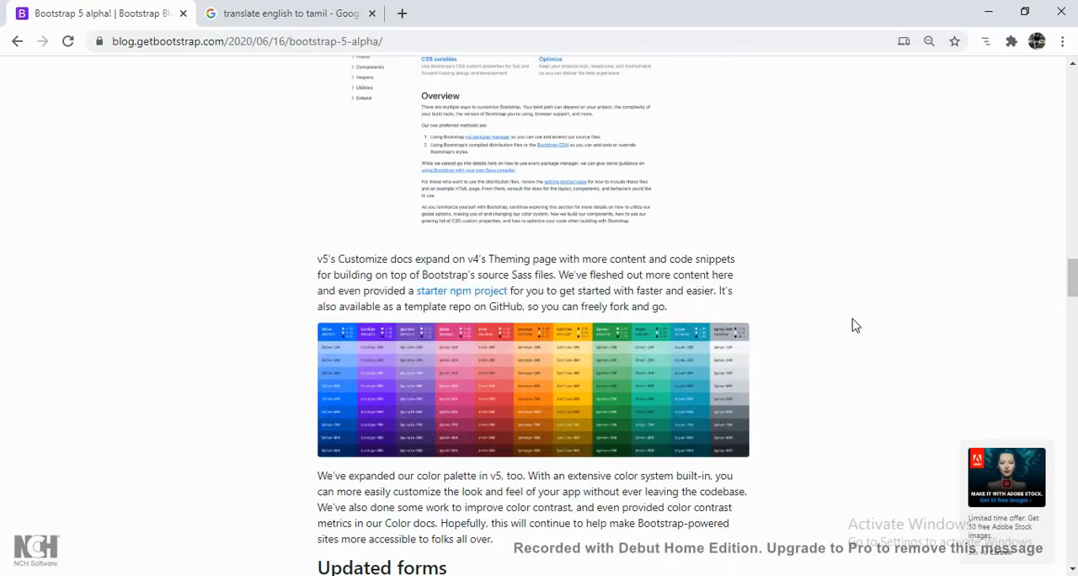
Scroll to the Updated forms section with the Forms docs screenshot below its heading.
scroll("down", 3)
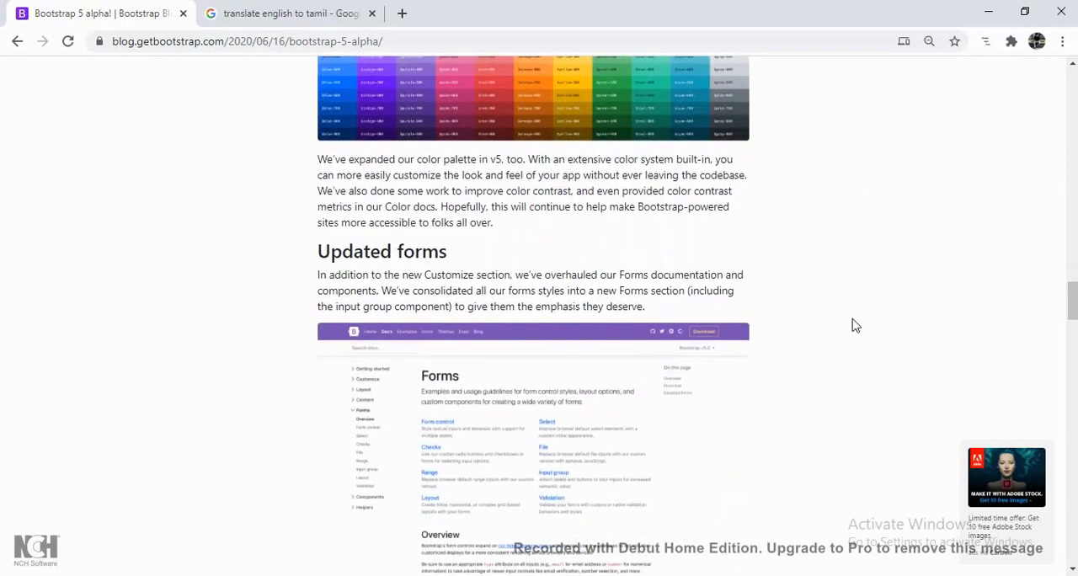
scroll("down", 3)
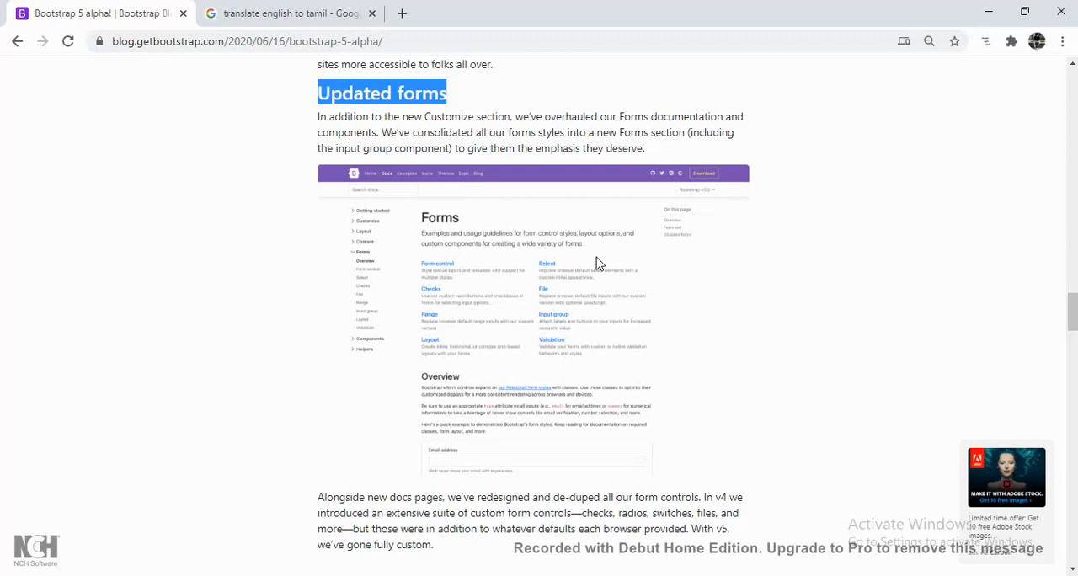
mouse_move(735, 259)
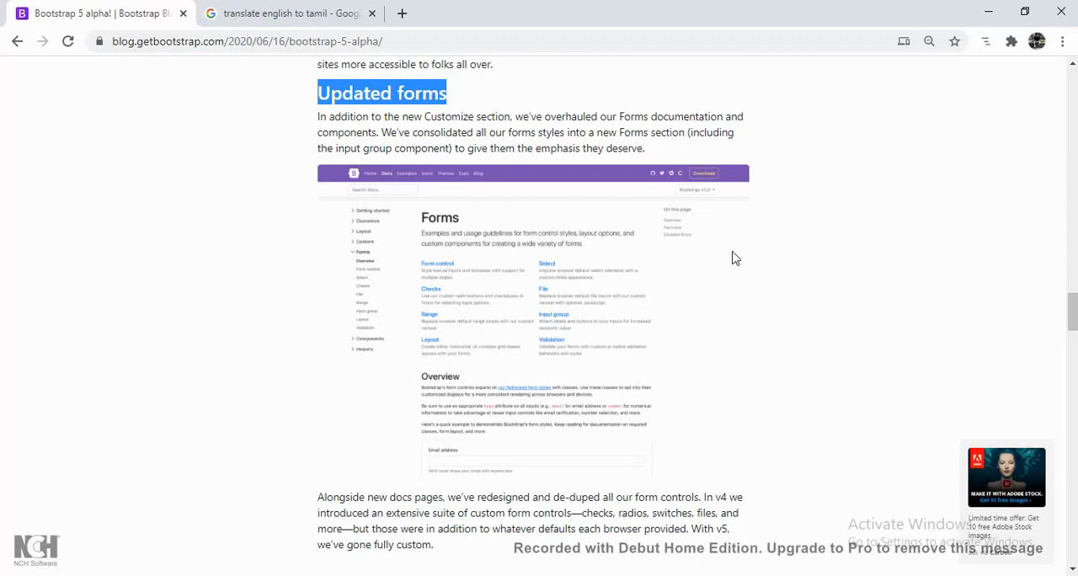
Scroll past the Forms screenshot to the custom checkbox, radio and switch examples.
scroll("down", 3)
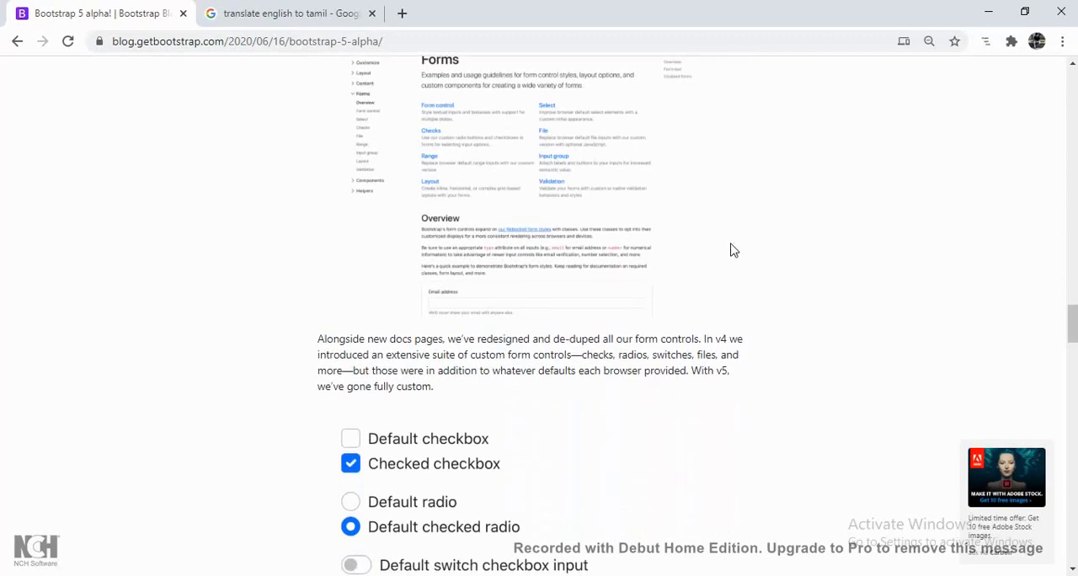
scroll("down", 3)
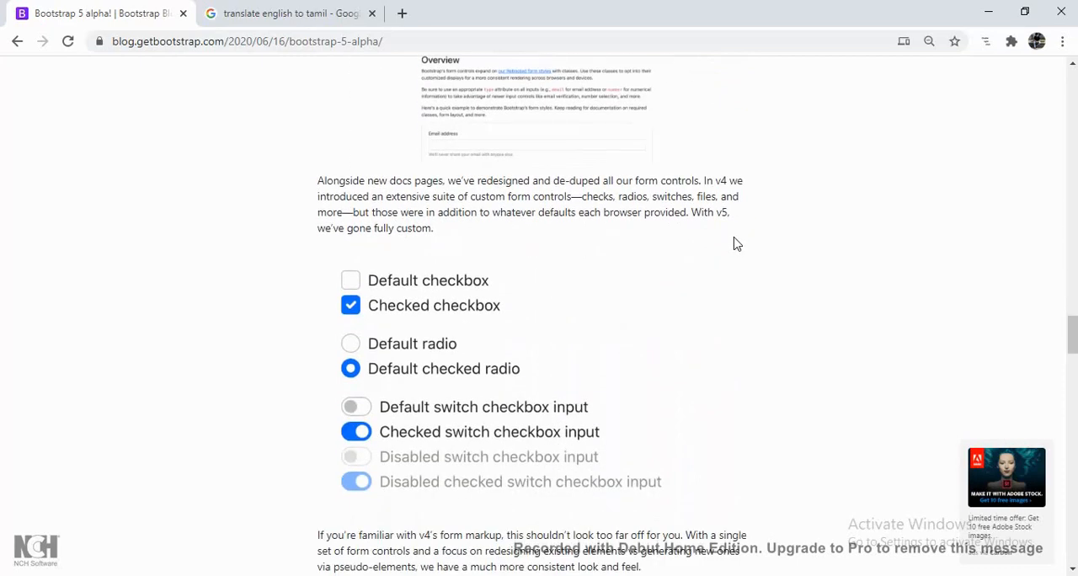
scroll("down", 3)
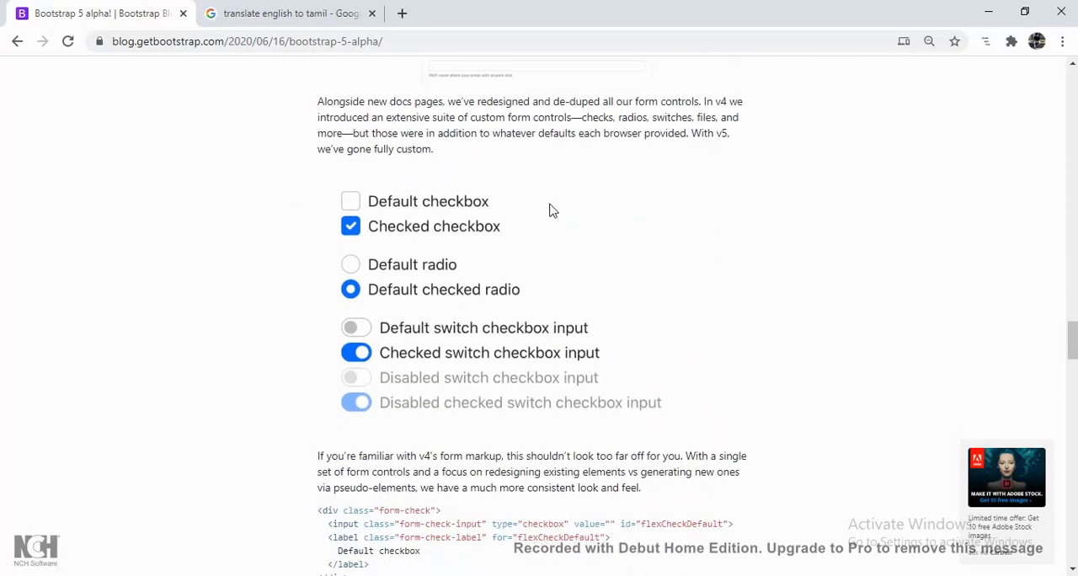
mouse_move(930, 196)
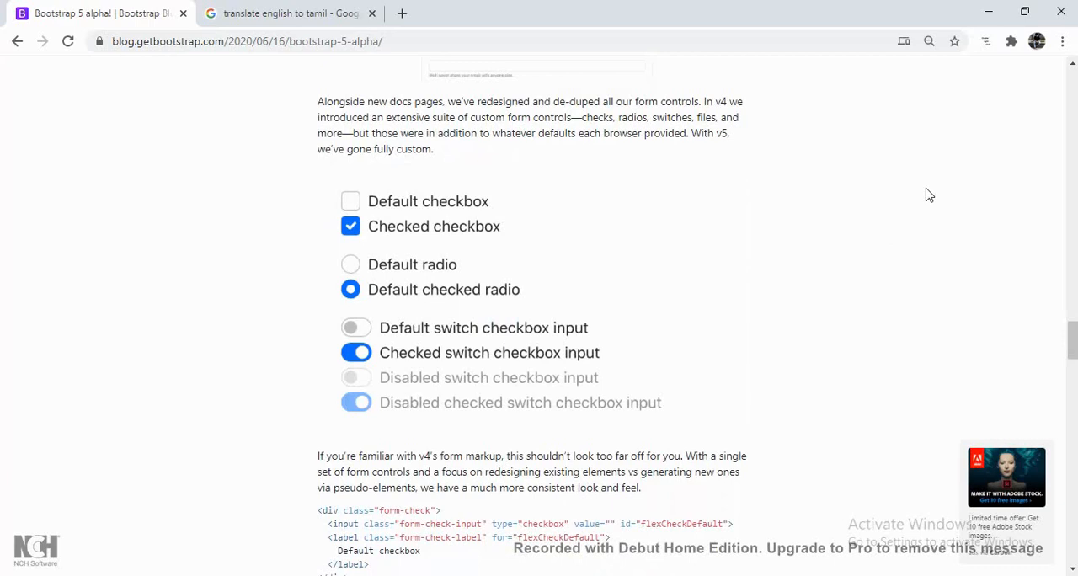
mouse_move(586, 350)
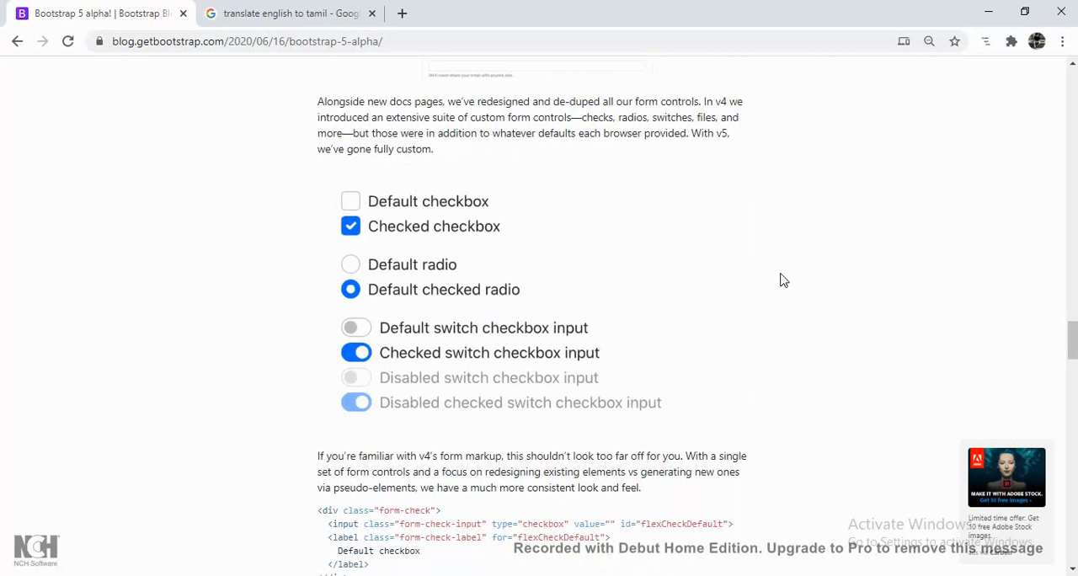
mouse_move(731, 293)
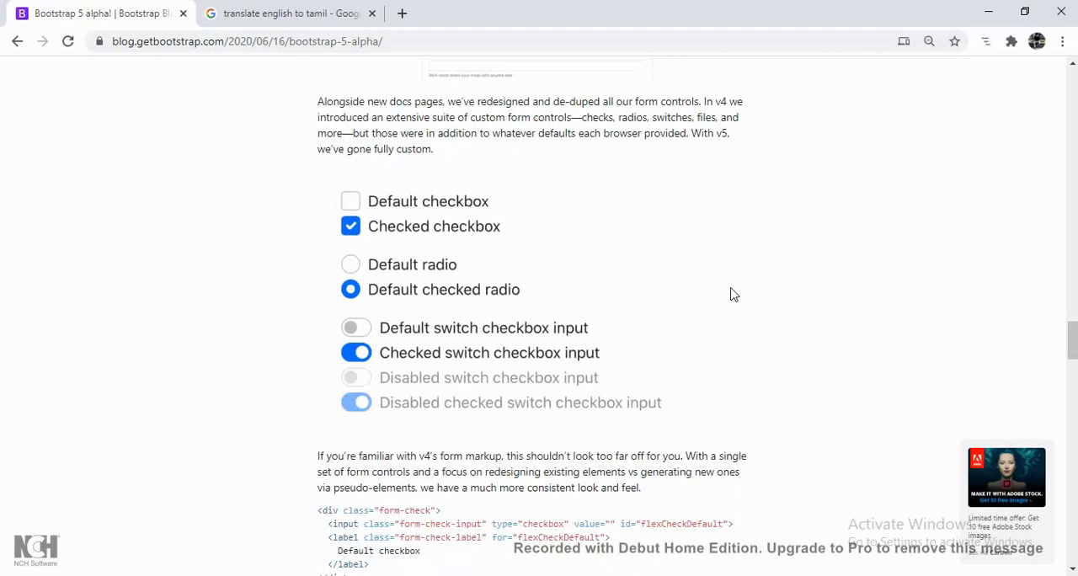
Scroll to the Utilities API section and select the "width" map in its Sass code sample.
scroll("down", 3)
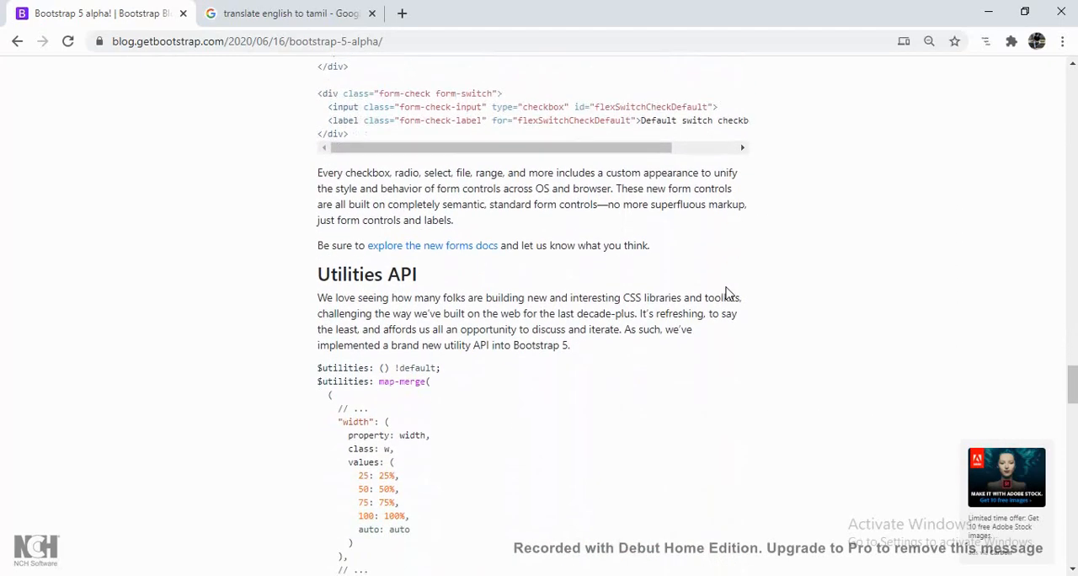
scroll("down", 3)
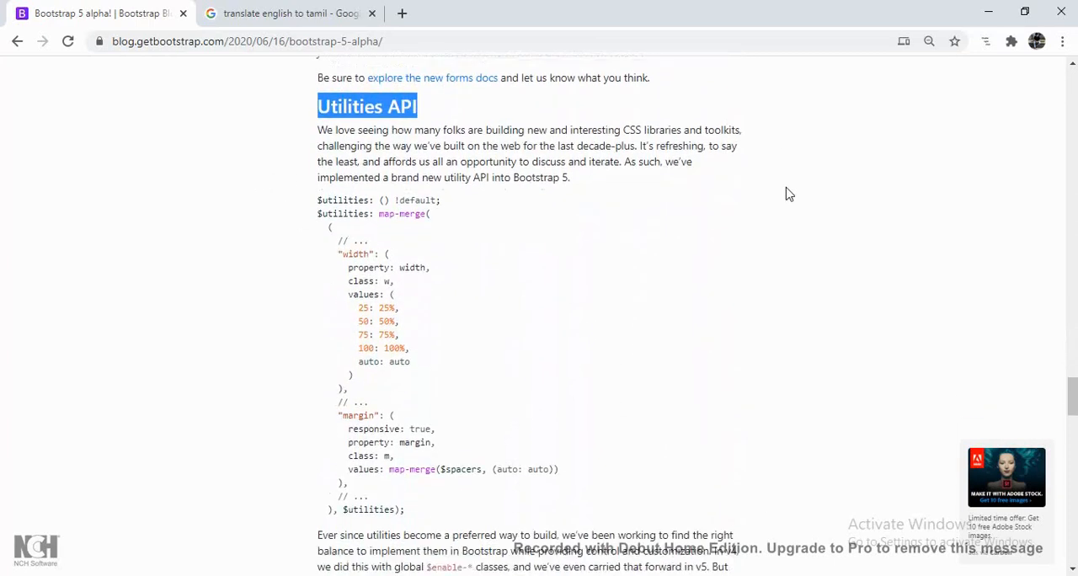
scroll("down", 3)
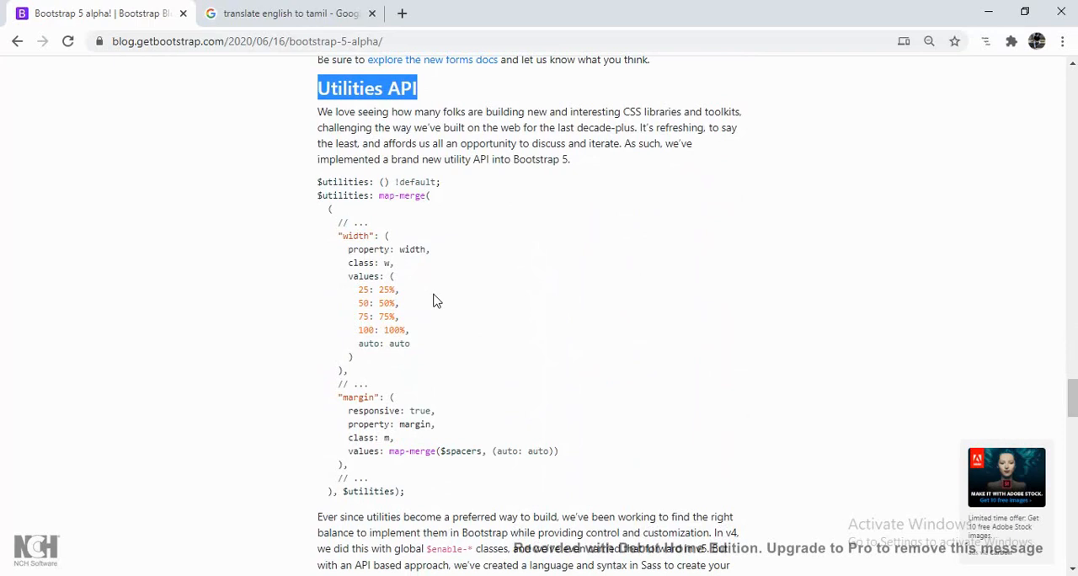
mouse_move(376, 195)
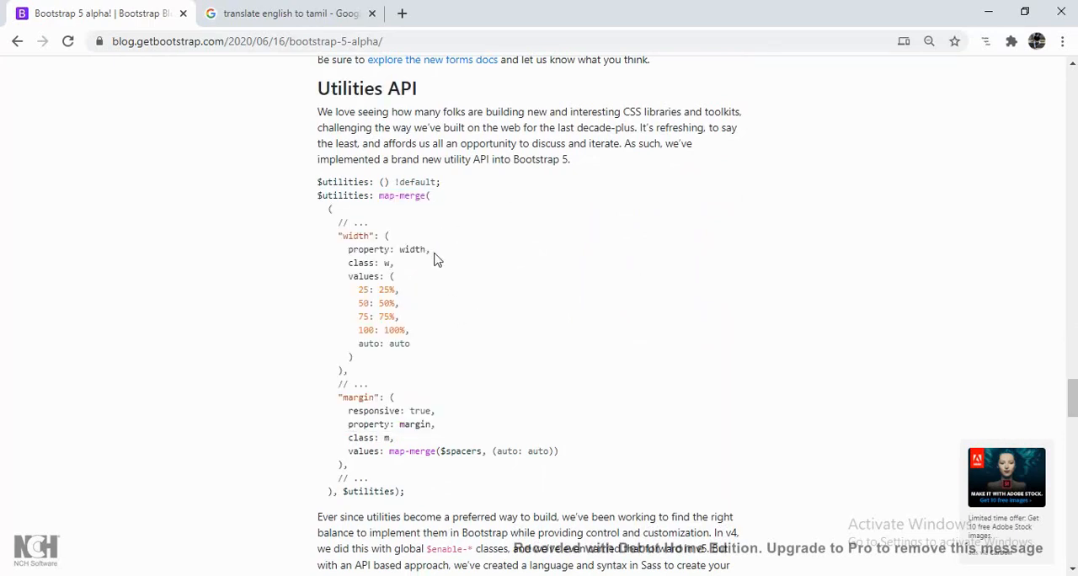
mouse_move(350, 250)
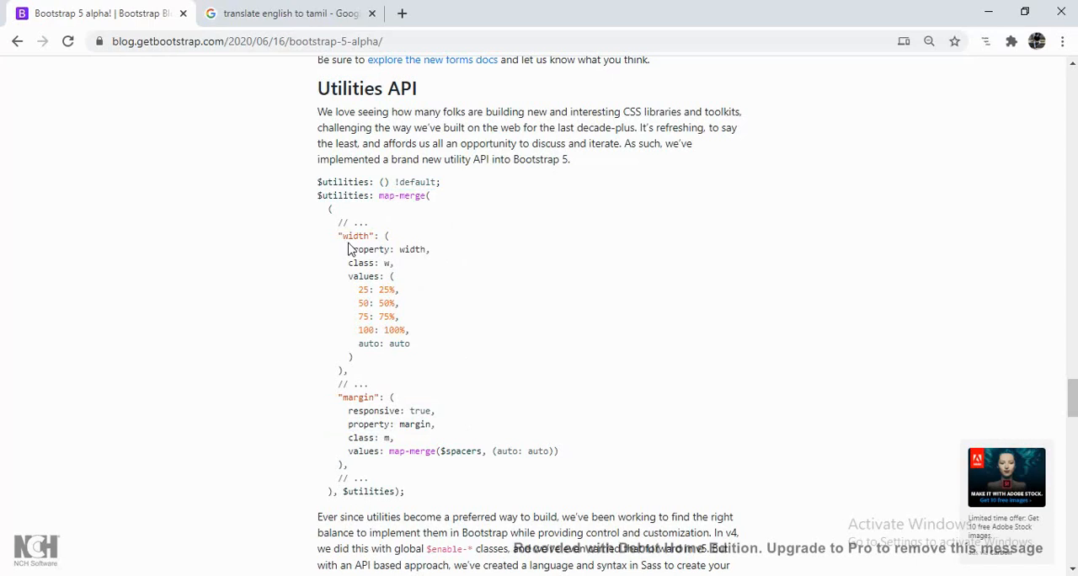
mouse_move(616, 270)
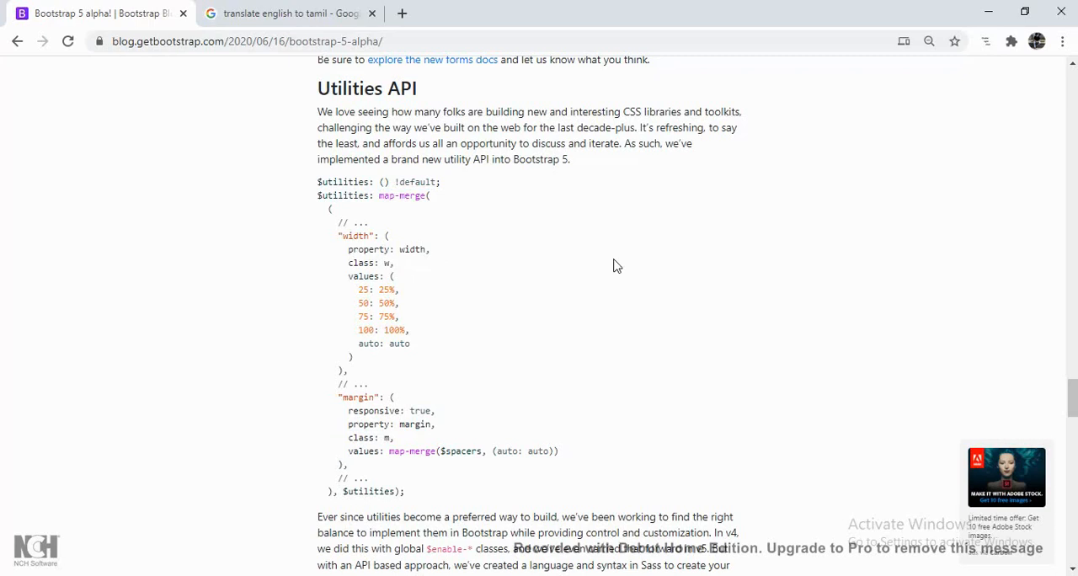
mouse_move(303, 311)
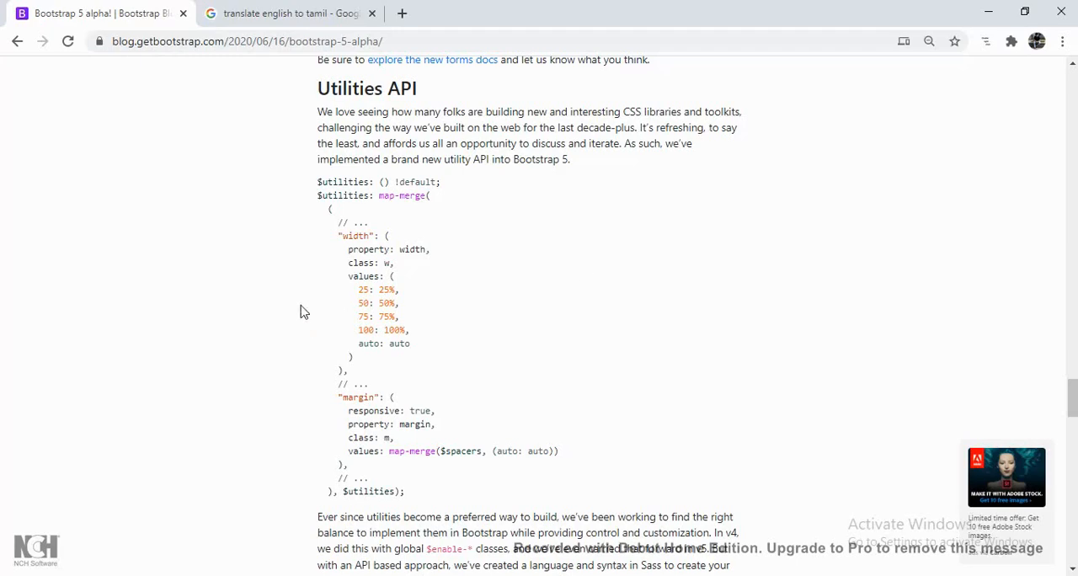
left_click_drag(337, 236, 421, 357)
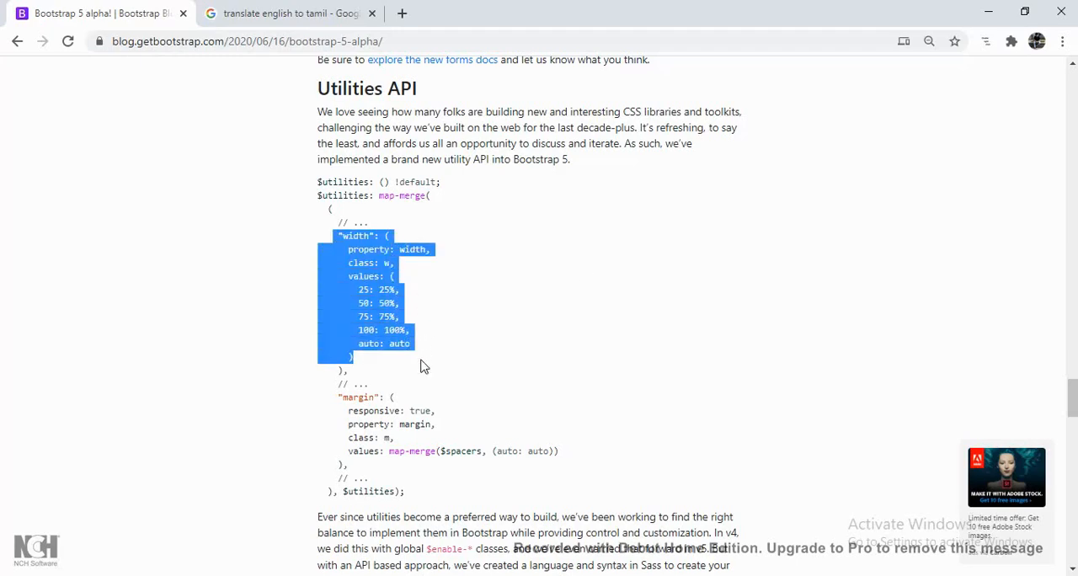
scroll("down", 3)
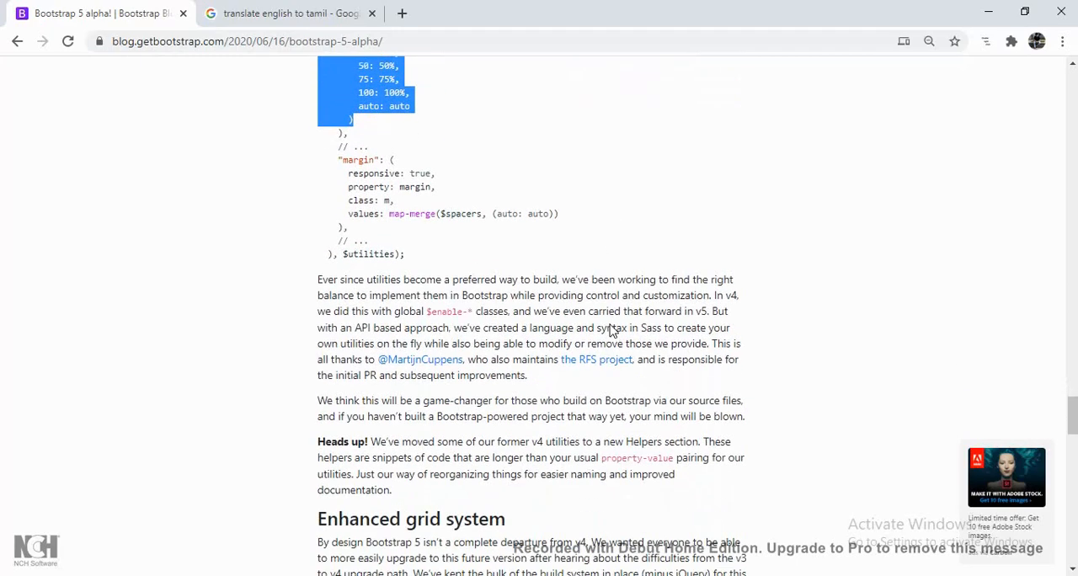
Scroll to Enhanced grid system, select the 5 in Bootstrap 5, then select the .gutter classes bullet.
scroll("down", 3)
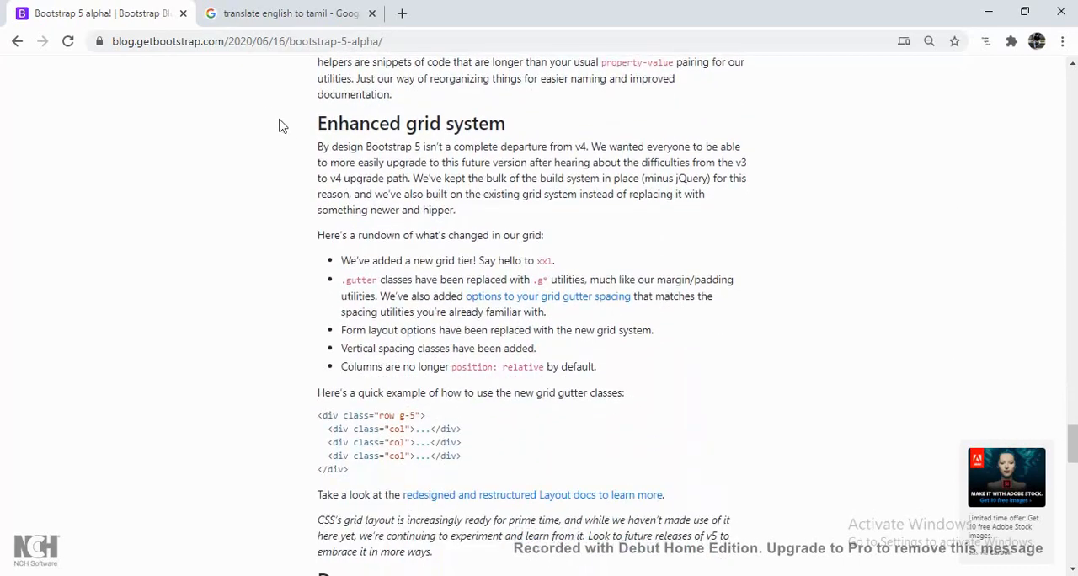
mouse_move(783, 219)
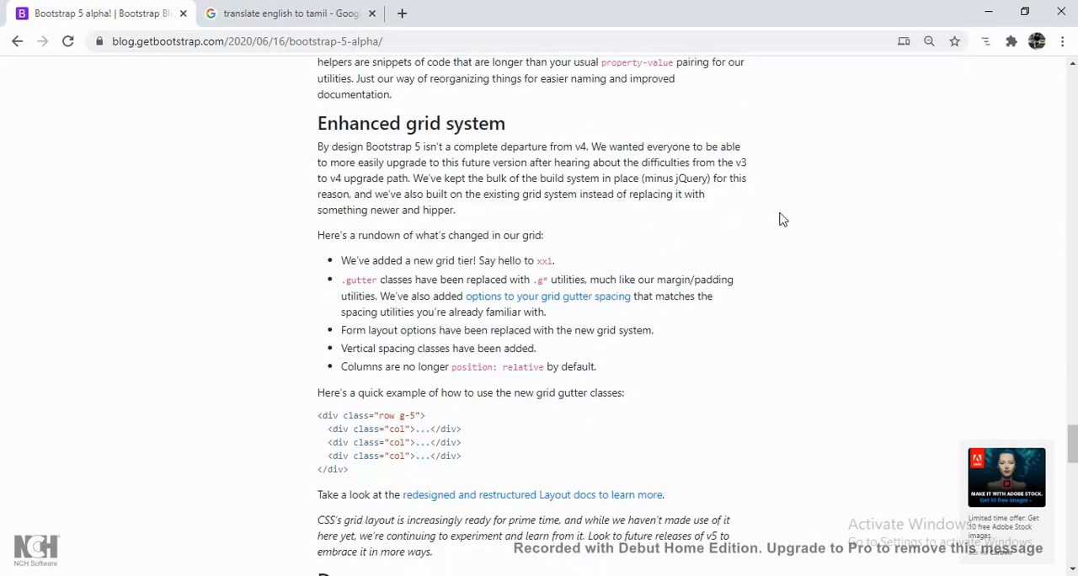
mouse_move(761, 202)
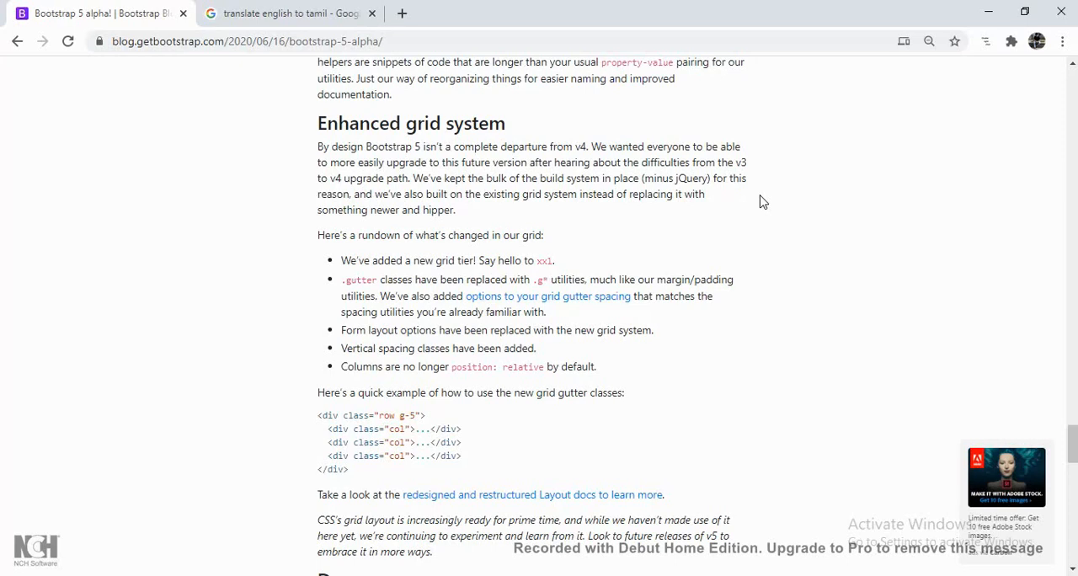
double_click(416, 147)
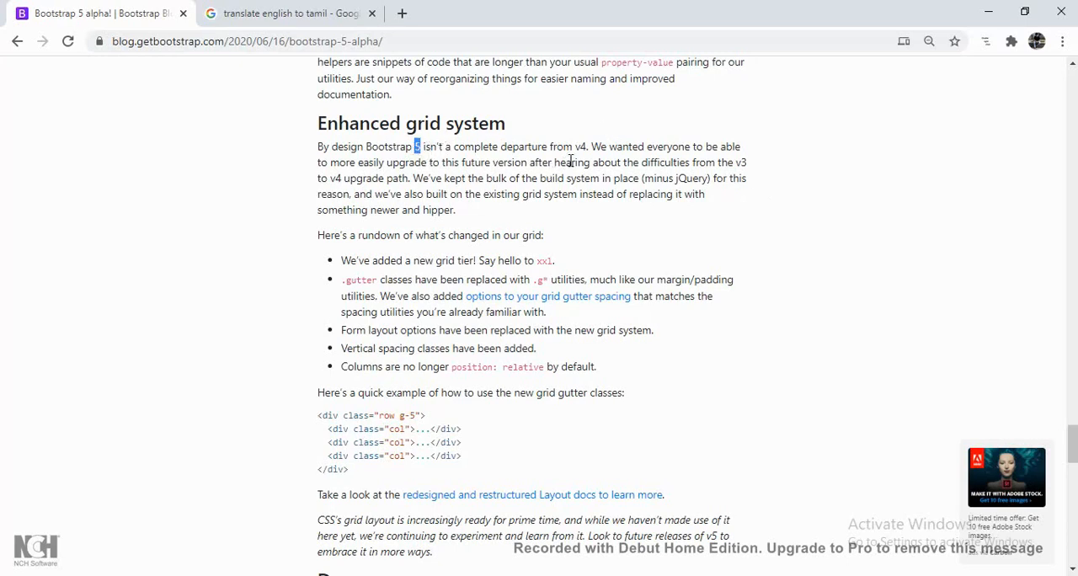
mouse_move(579, 150)
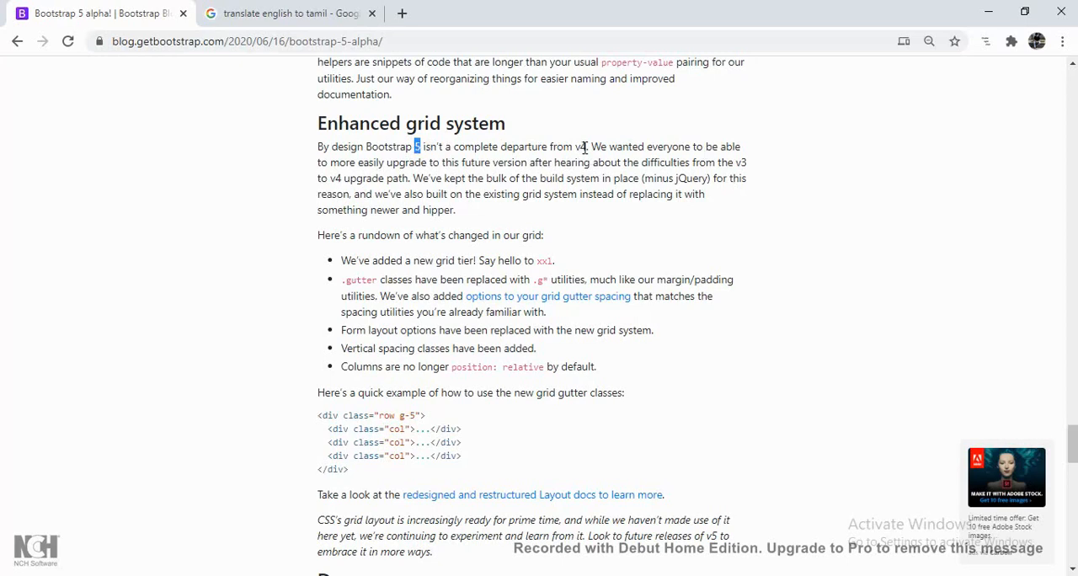
mouse_move(671, 265)
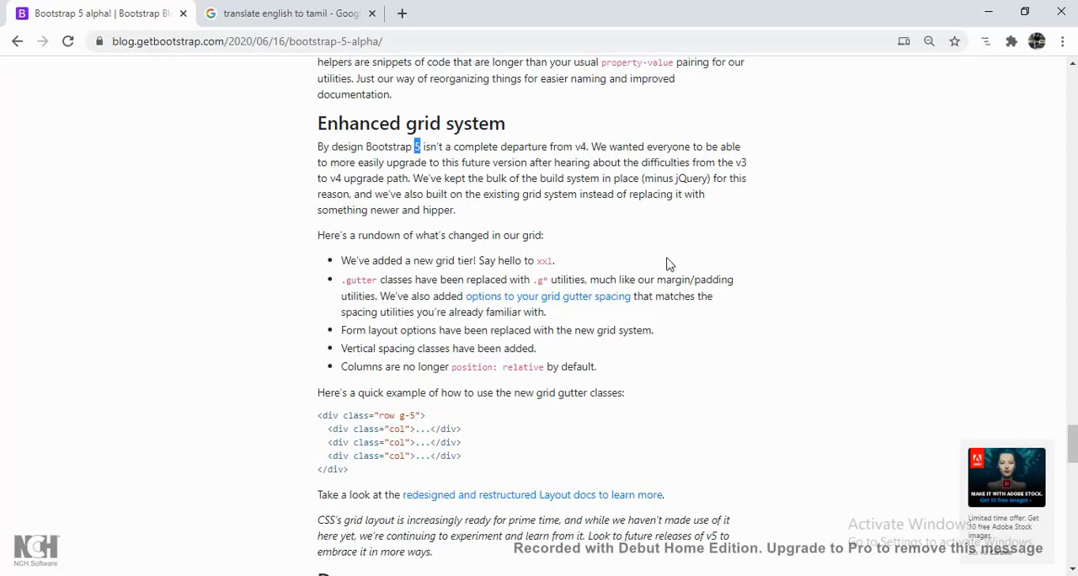
scroll("down", 3)
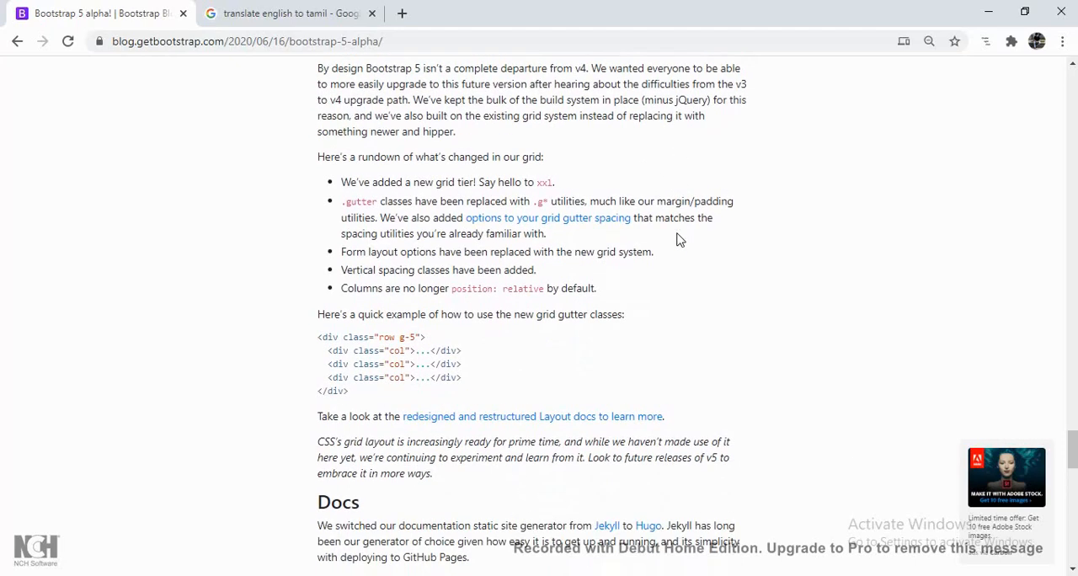
left_click_drag(357, 182, 555, 182)
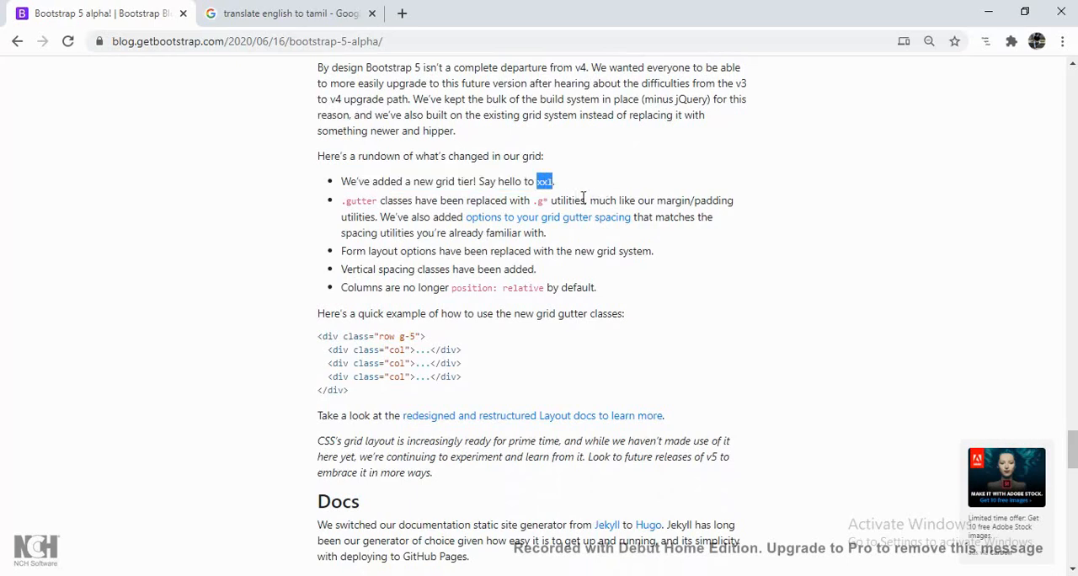
mouse_move(588, 197)
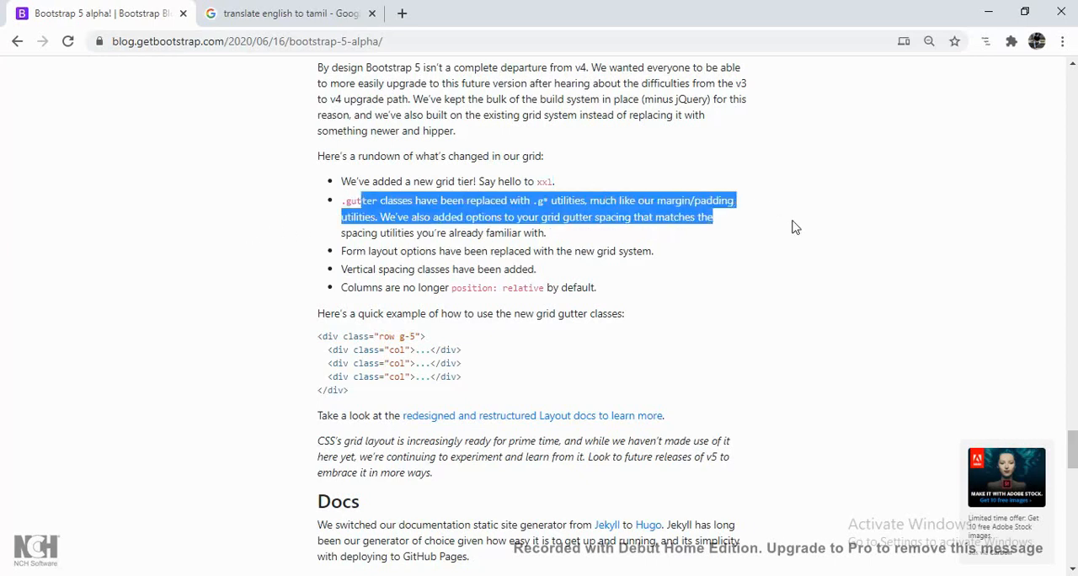
Scroll past the Docs section to the Coming soon heading, select RTL, then clear the selection.
scroll("down", 3)
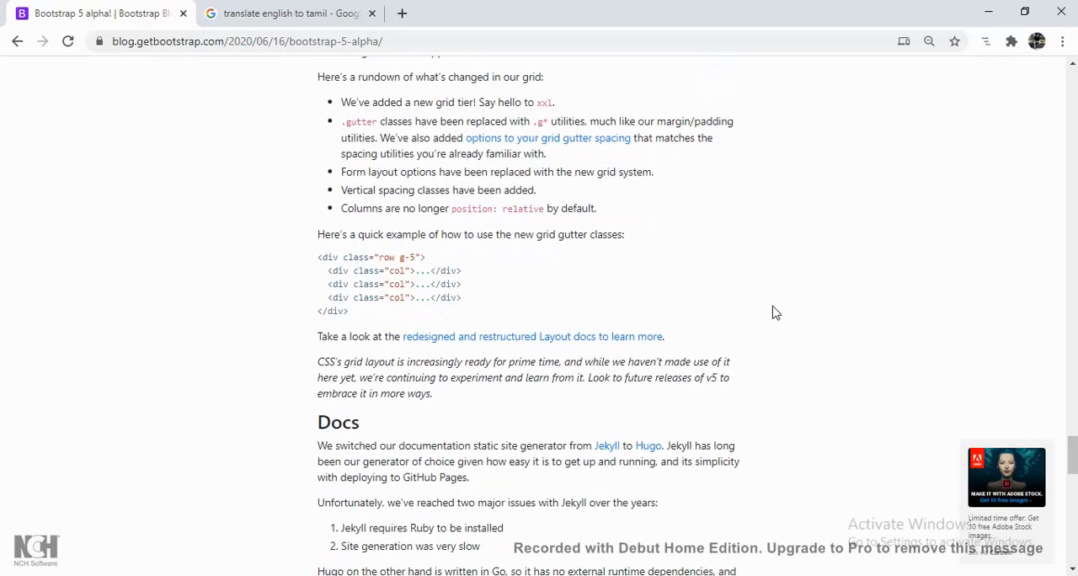
scroll("down", 3)
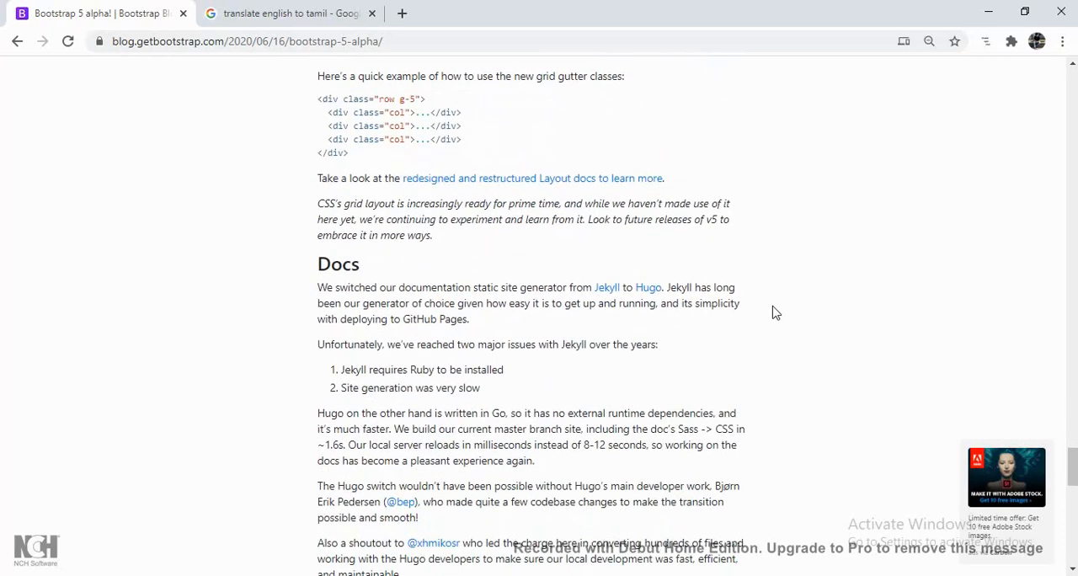
scroll("down", 3)
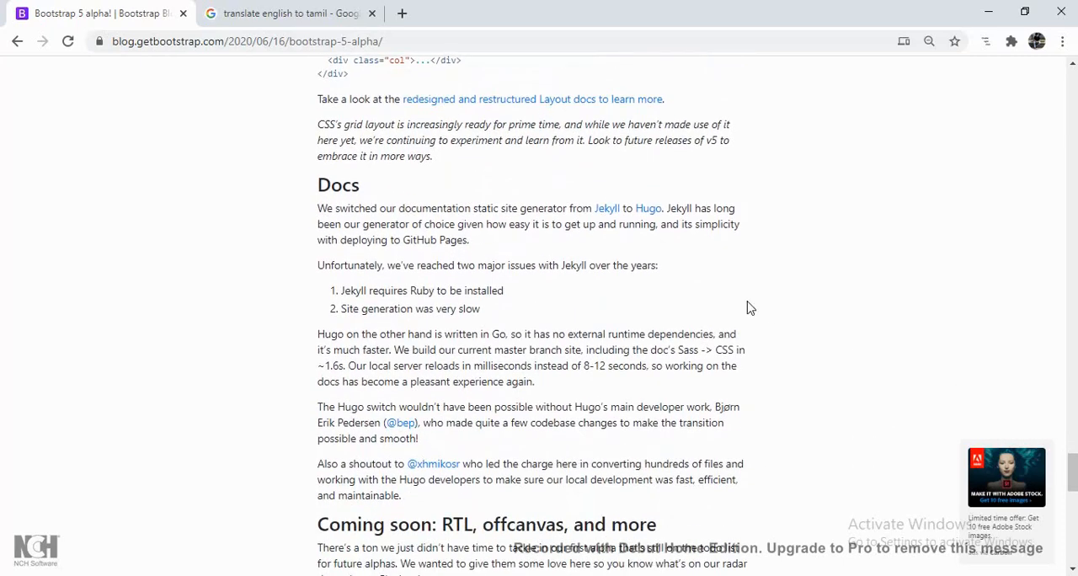
scroll("down", 3)
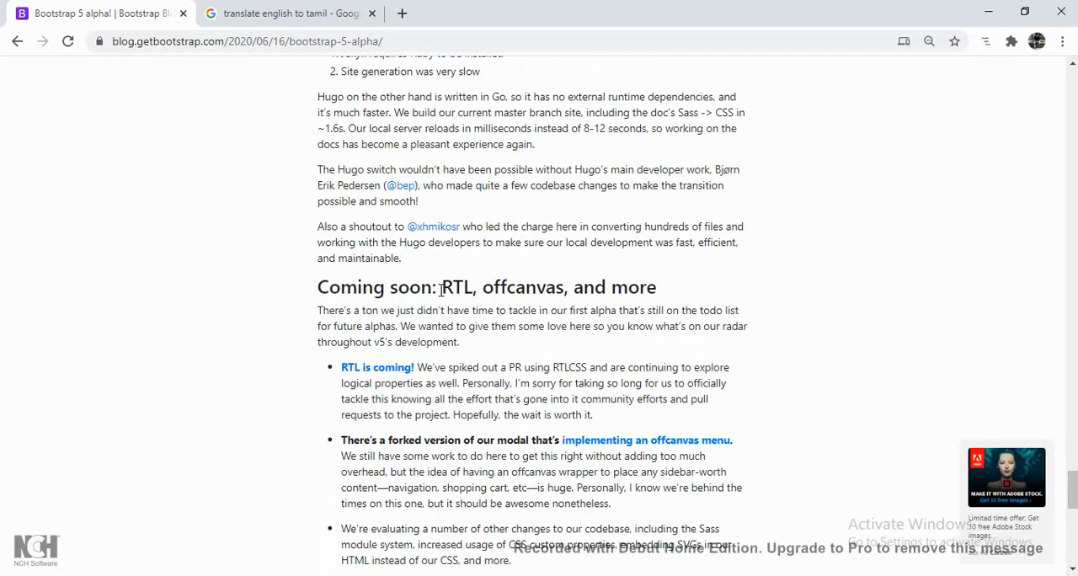
double_click(457, 286)
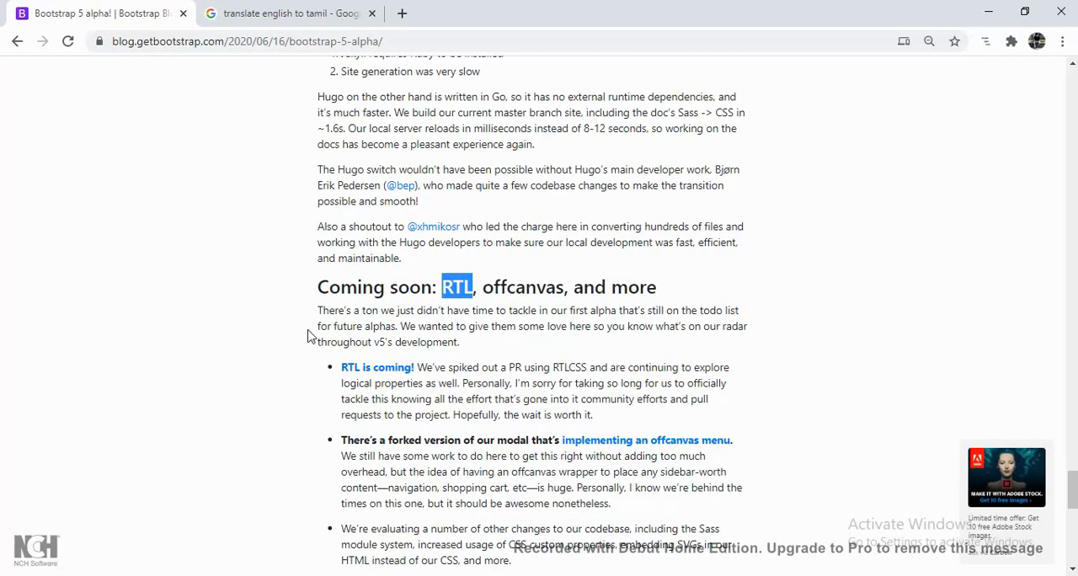
mouse_move(832, 287)
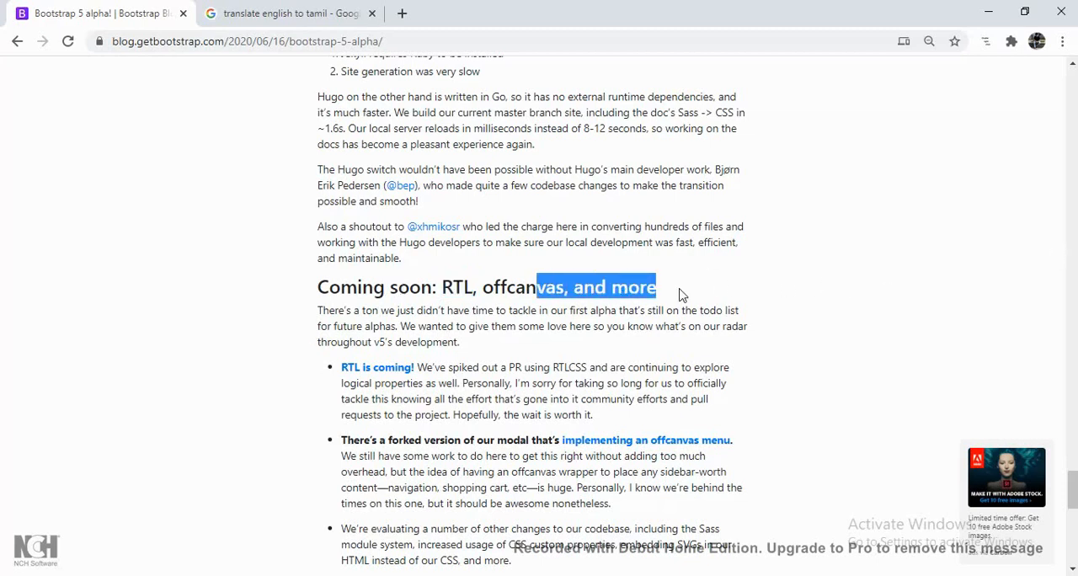
left_click(683, 286)
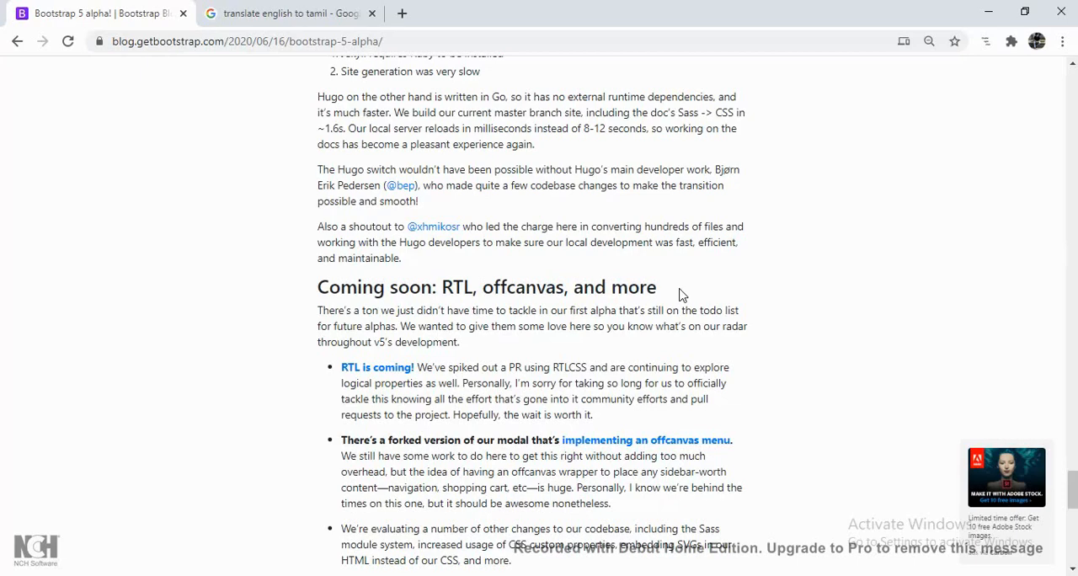
Scroll down to the Get started, What's next and Support the team sections.
scroll("down", 3)
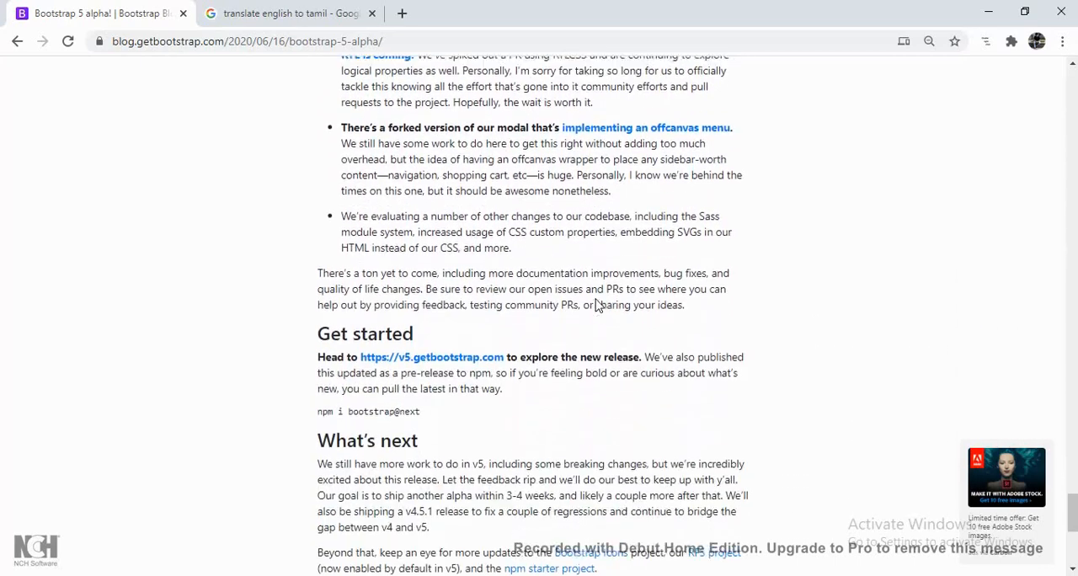
scroll("down", 3)
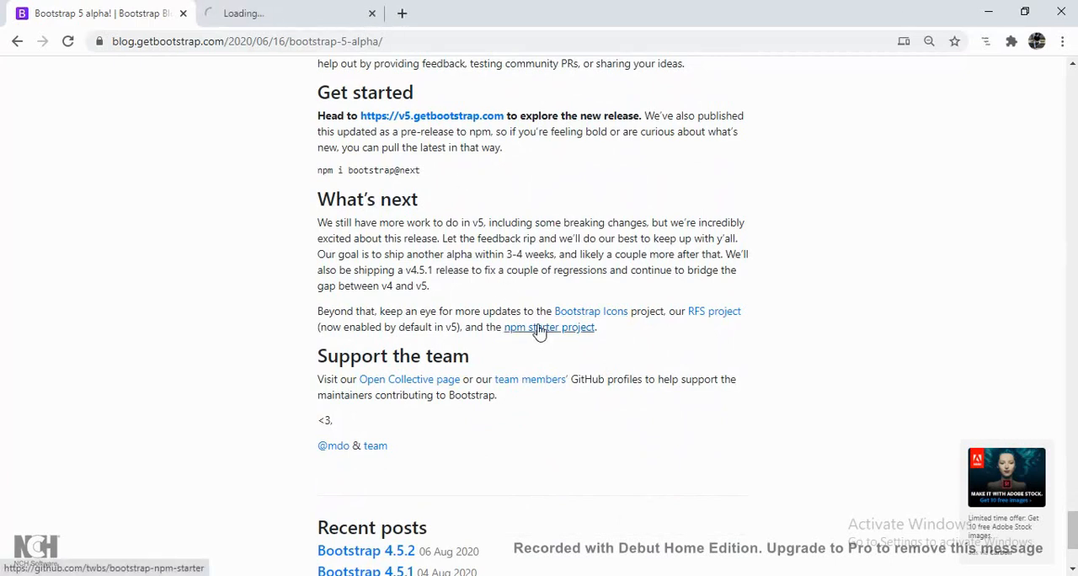
View the twbs/bootstrap-npm-starter repository on GitHub, then return to the Bootstrap 5 alpha post.
left_click(549, 327)
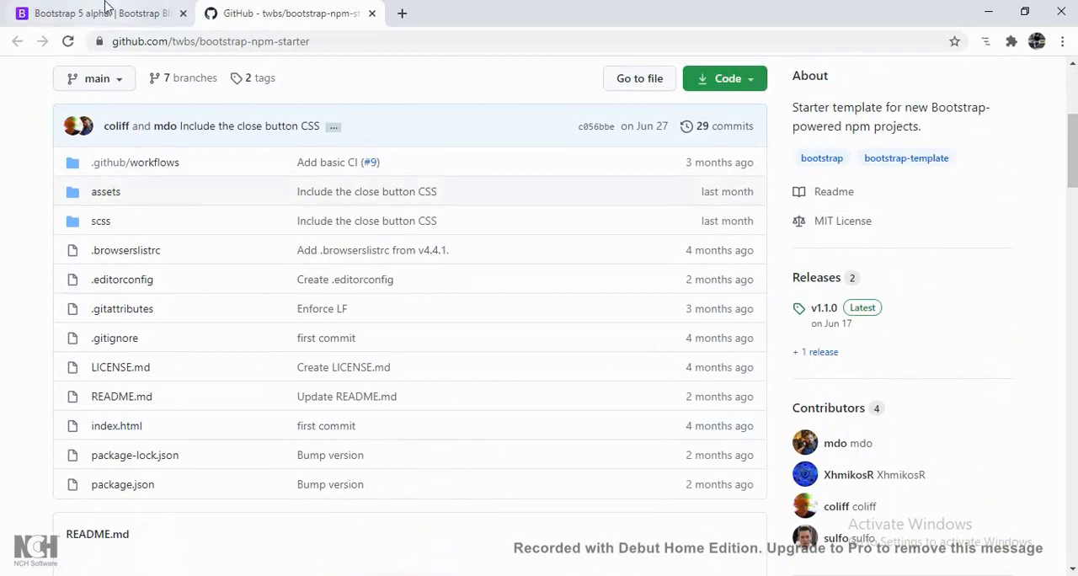
left_click(93, 13)
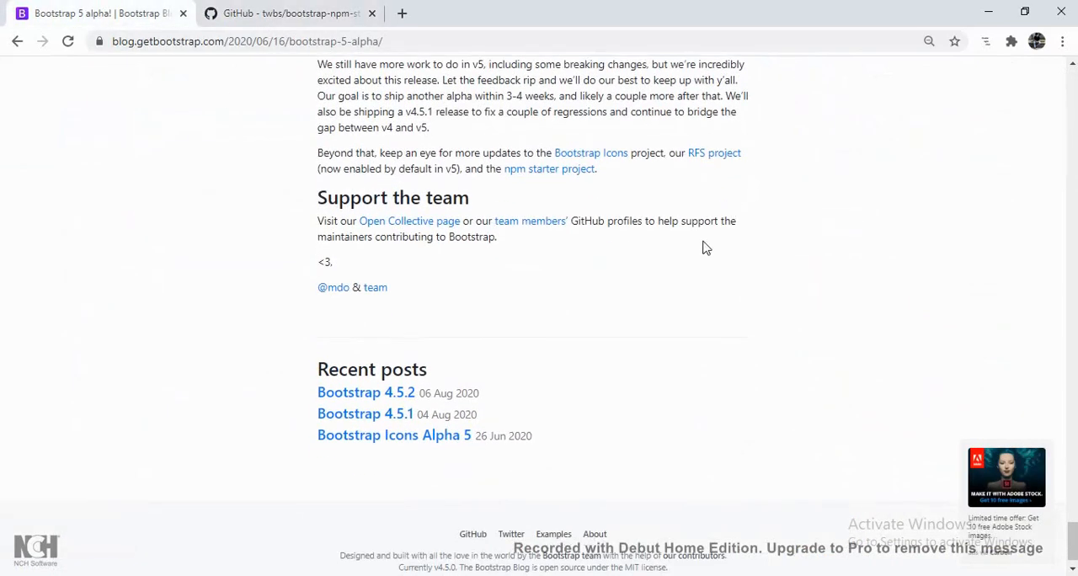
scroll("up", 3)
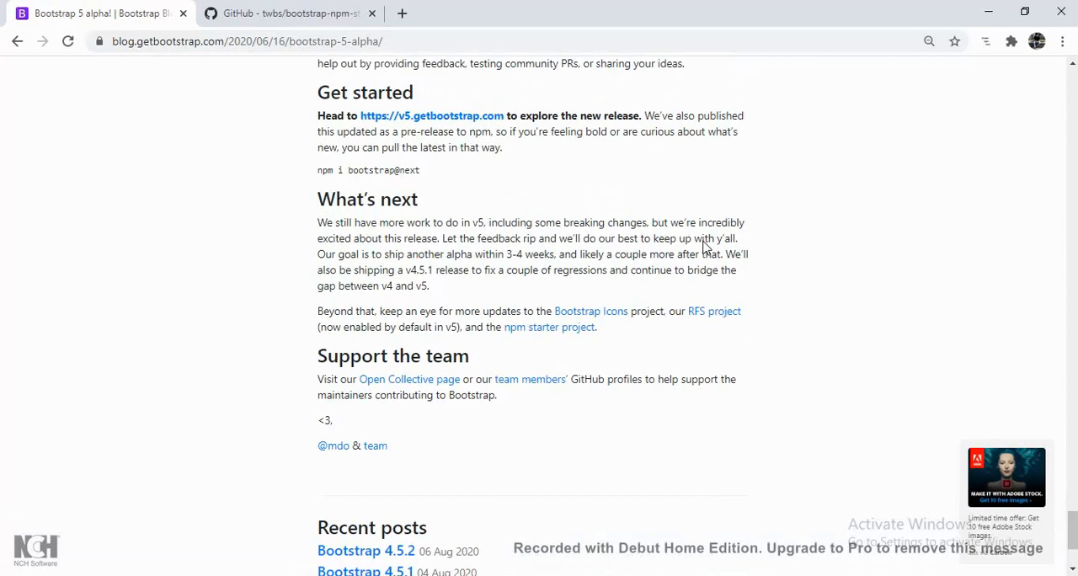